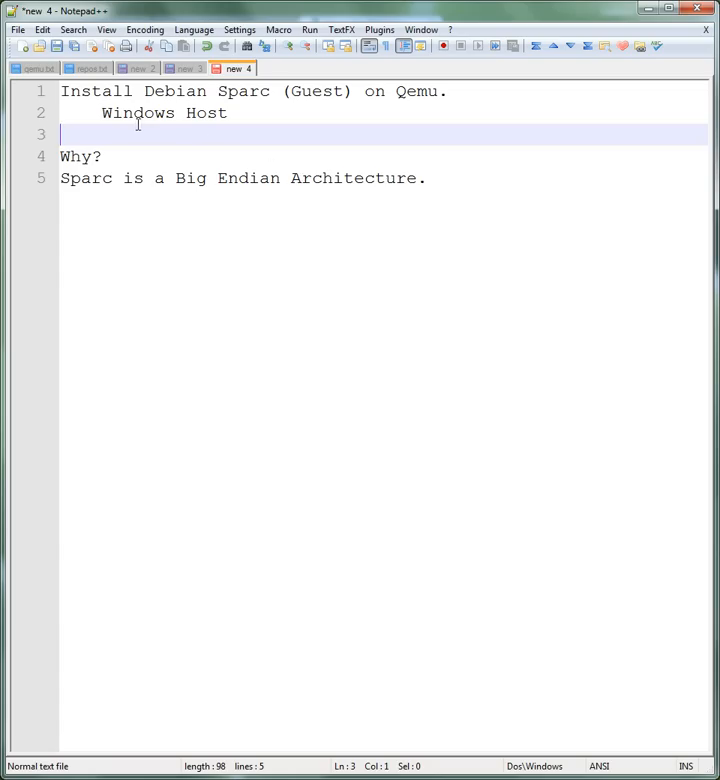
mouse_move(338, 128)
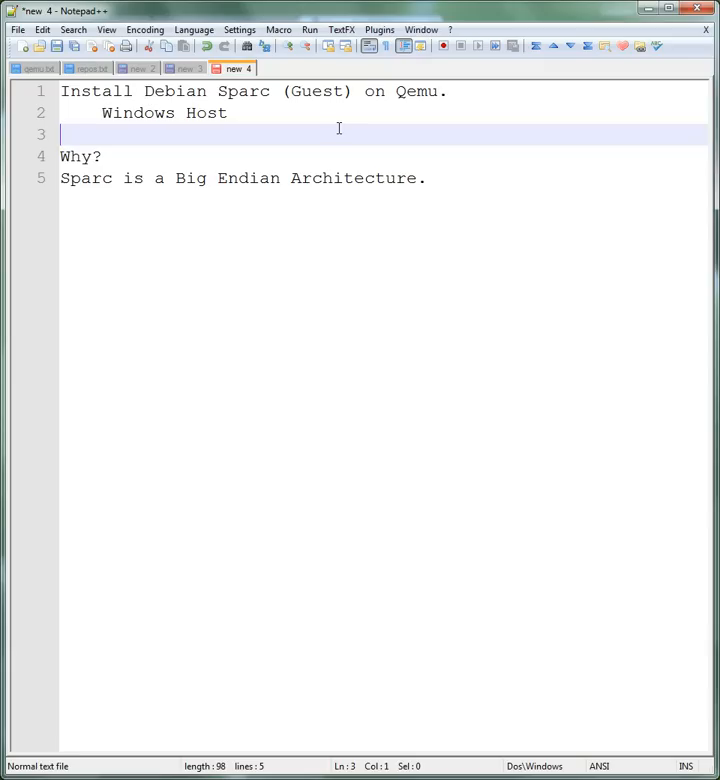
mouse_move(336, 128)
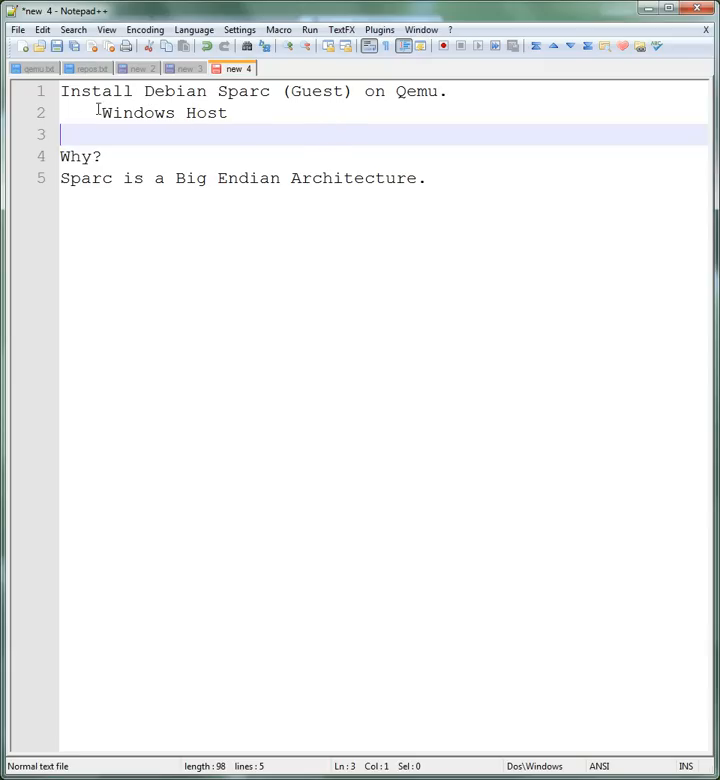
- Save the Qemu-0.13.0-windows-Medium.zip download from the QEMU on Windows page to the desktop
drag(100, 112, 228, 112)
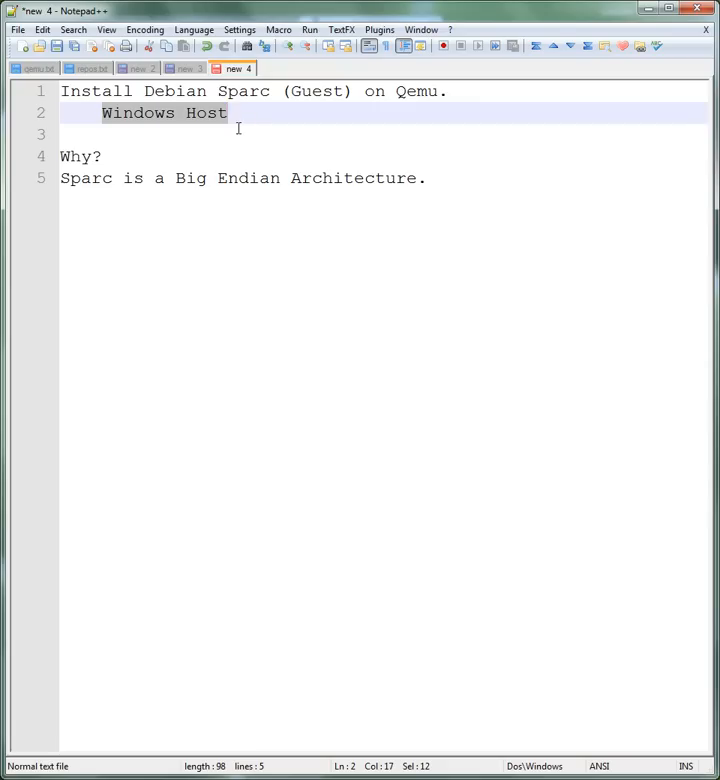
mouse_move(232, 196)
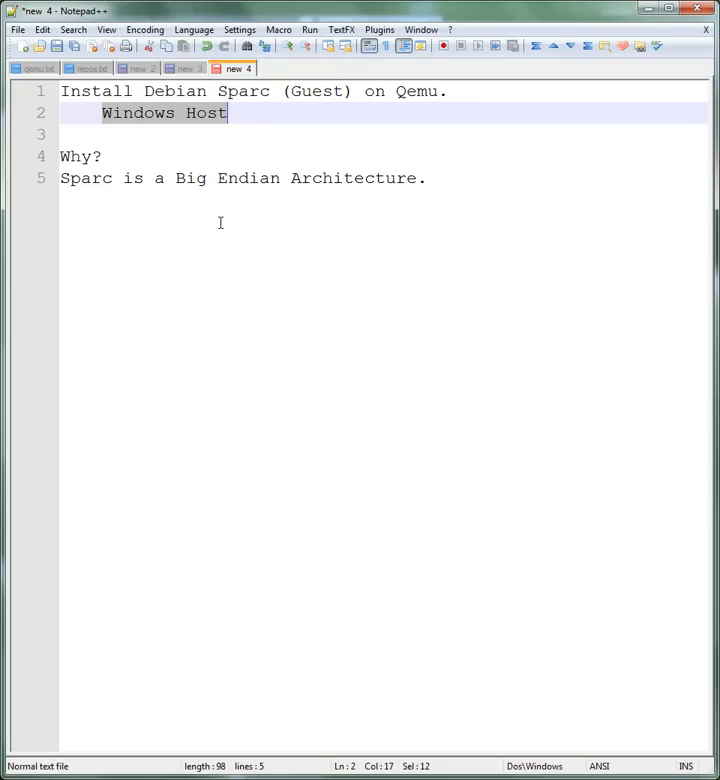
mouse_move(212, 216)
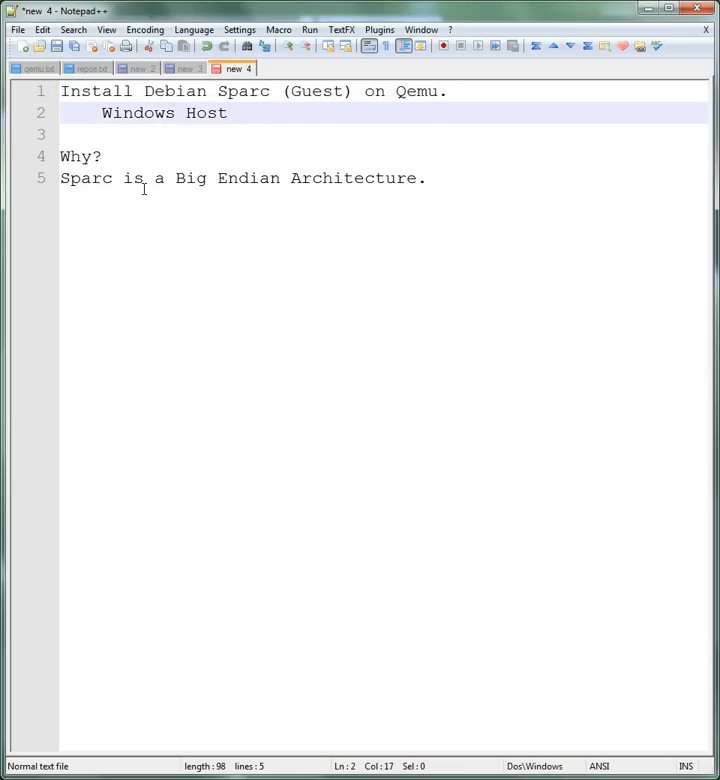
mouse_move(432, 178)
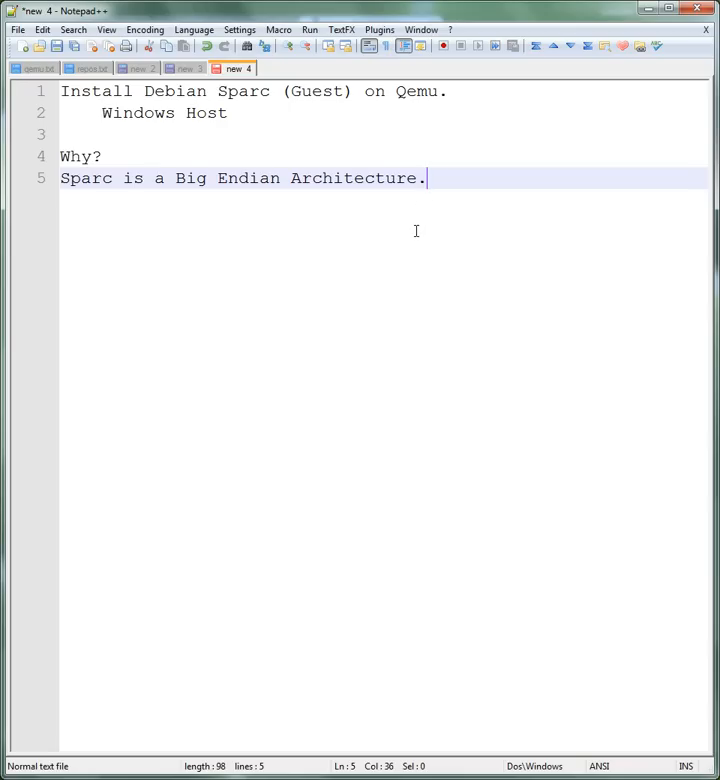
mouse_move(402, 248)
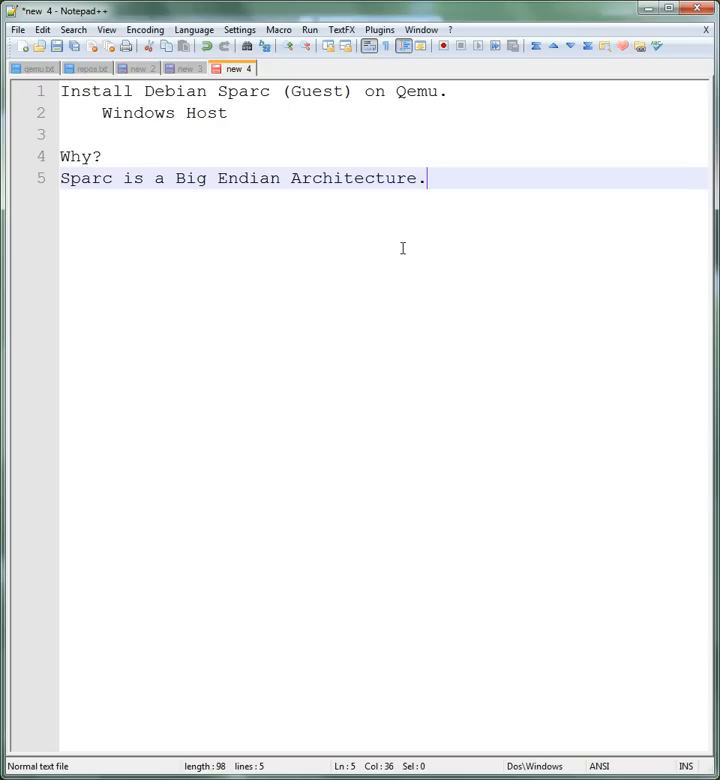
mouse_move(400, 252)
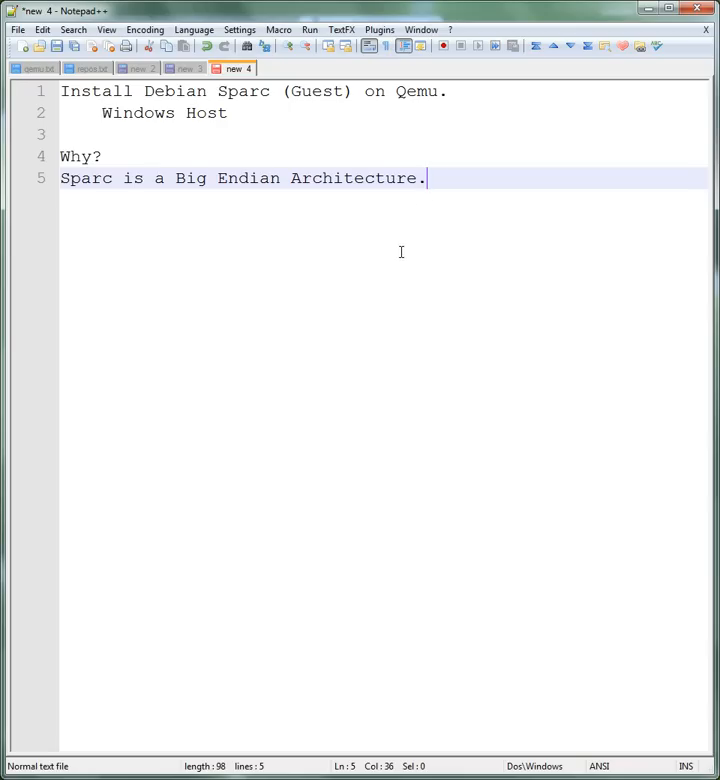
mouse_move(452, 212)
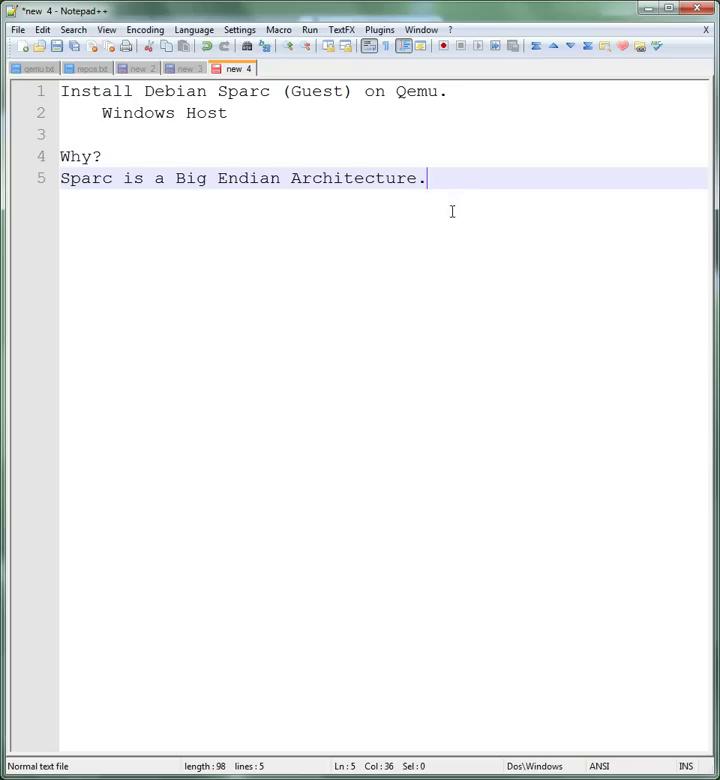
mouse_move(354, 264)
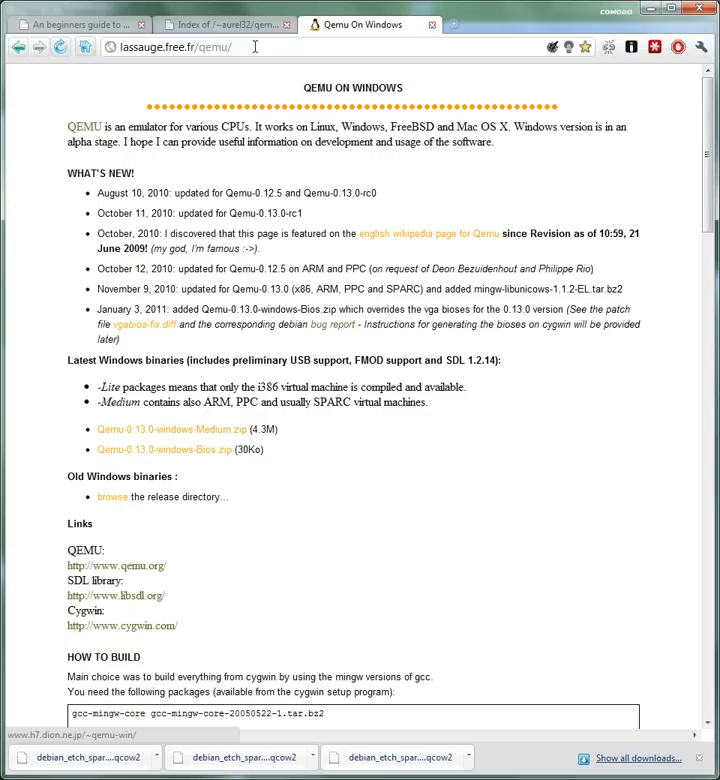
click(176, 48)
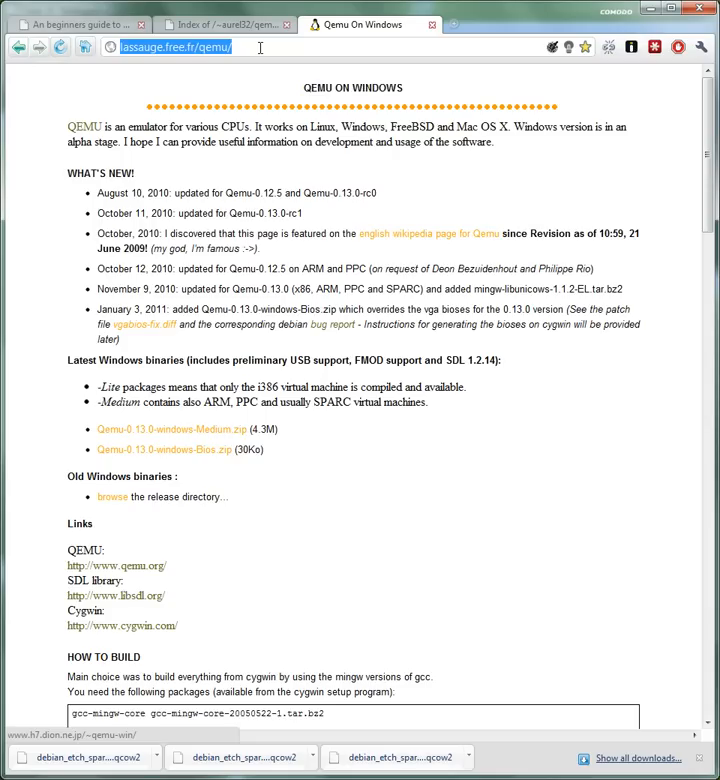
mouse_move(344, 484)
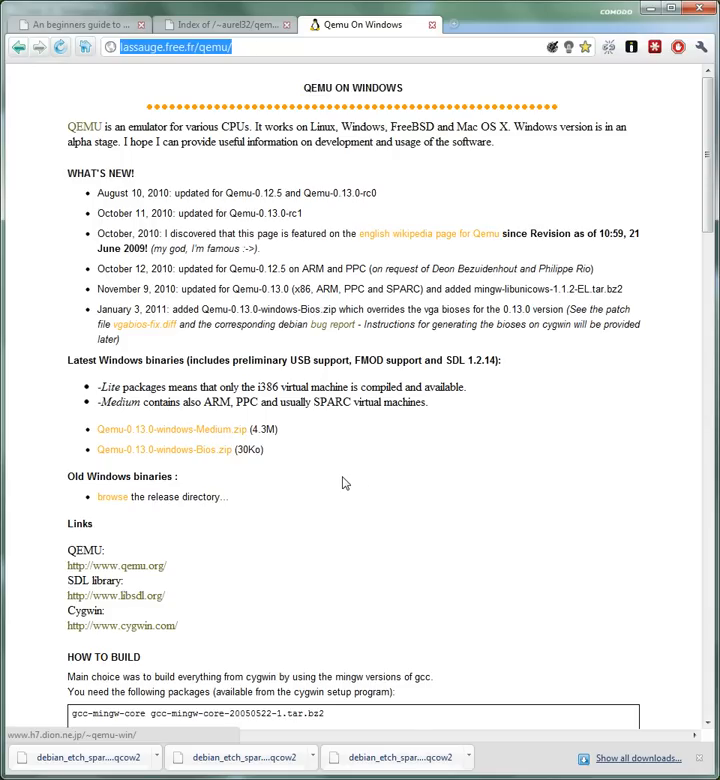
mouse_move(262, 292)
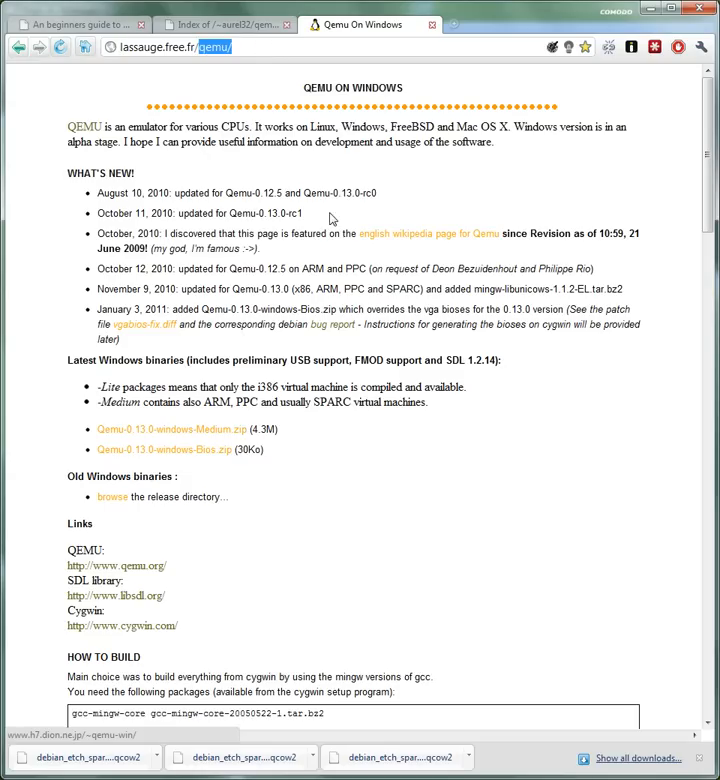
mouse_move(360, 430)
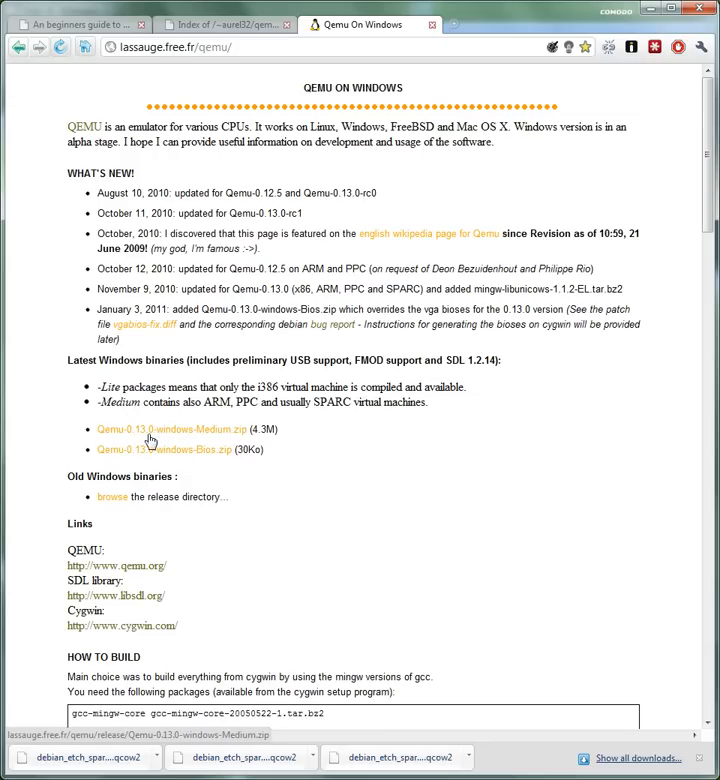
mouse_move(146, 436)
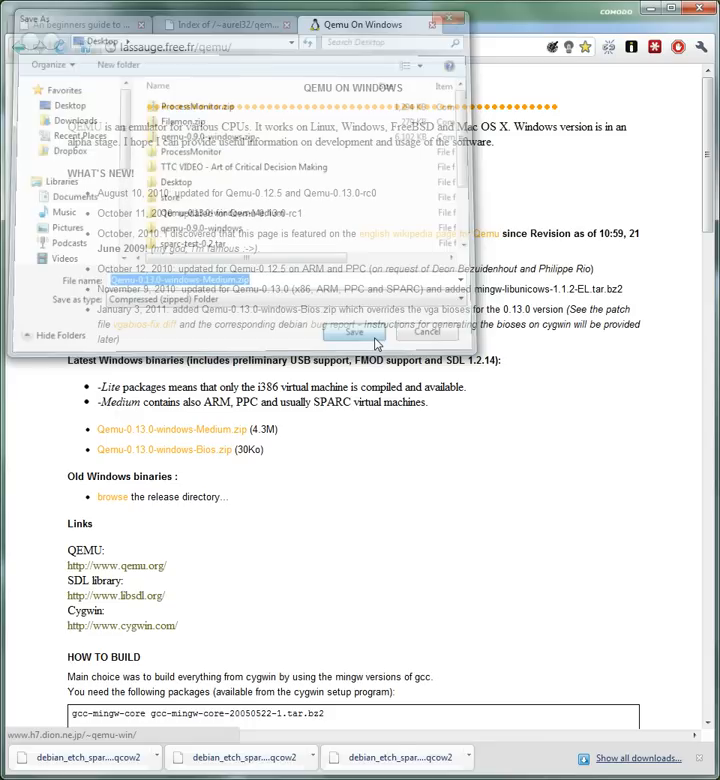
click(352, 330)
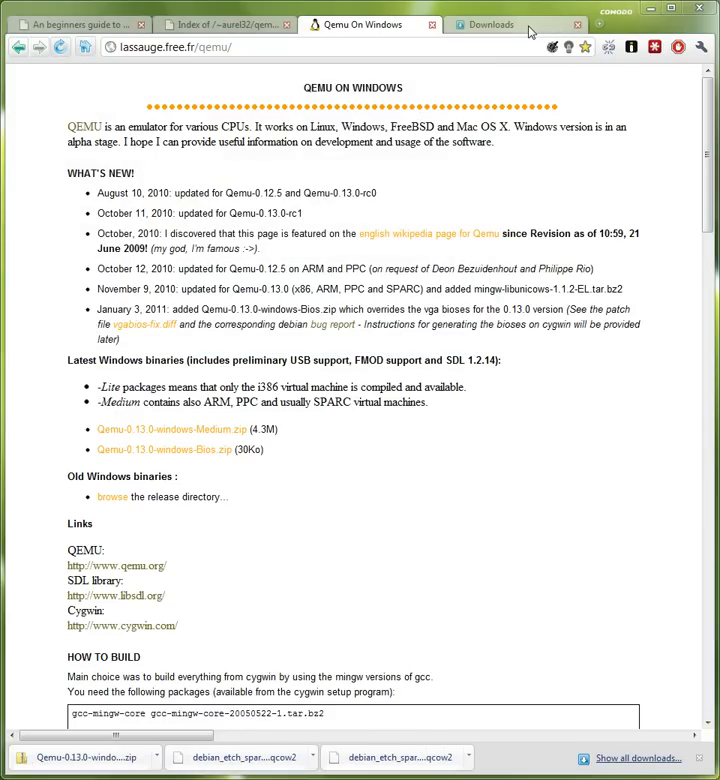
click(480, 24)
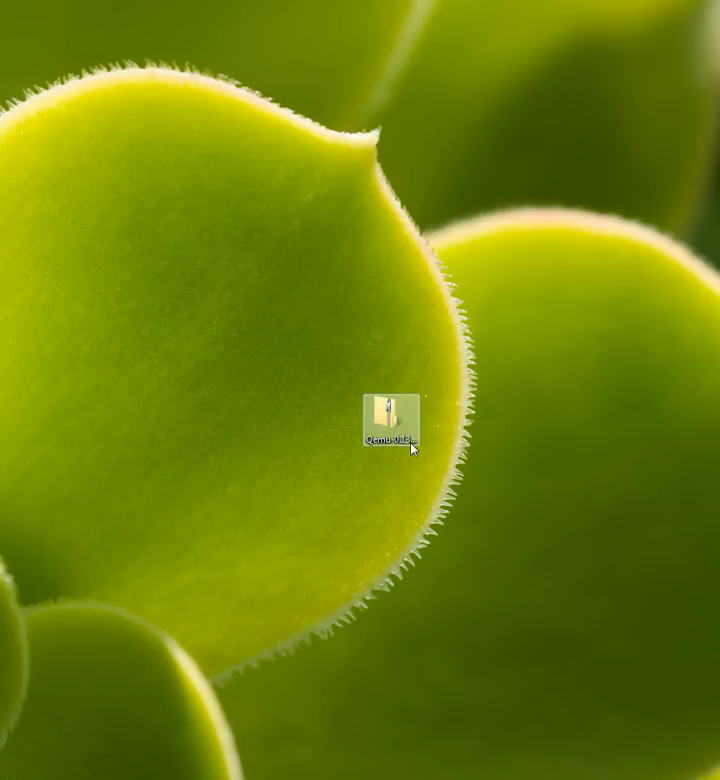
- Bring up the 7-Zip extraction options for the downloaded QEMU zip on the desktop
right_click(392, 418)
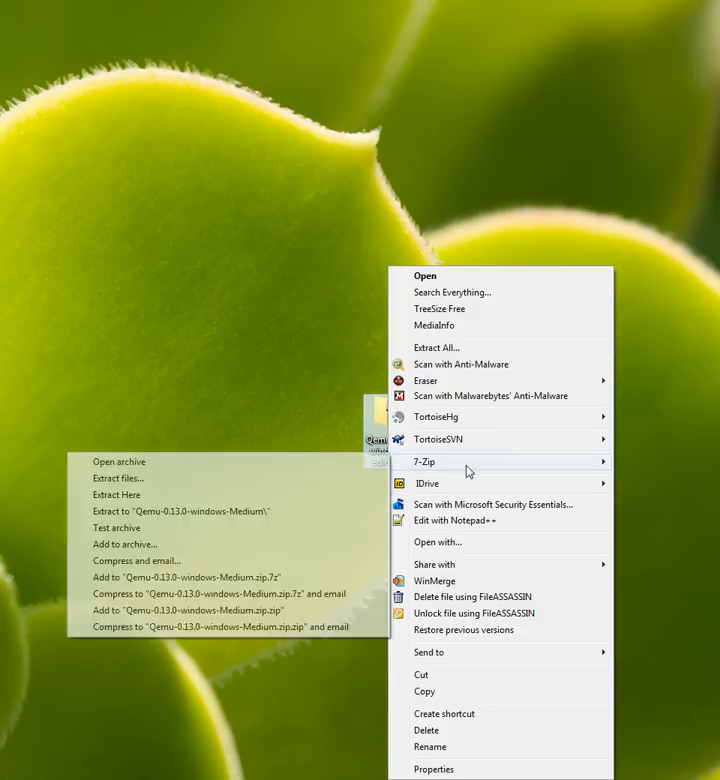
mouse_move(258, 512)
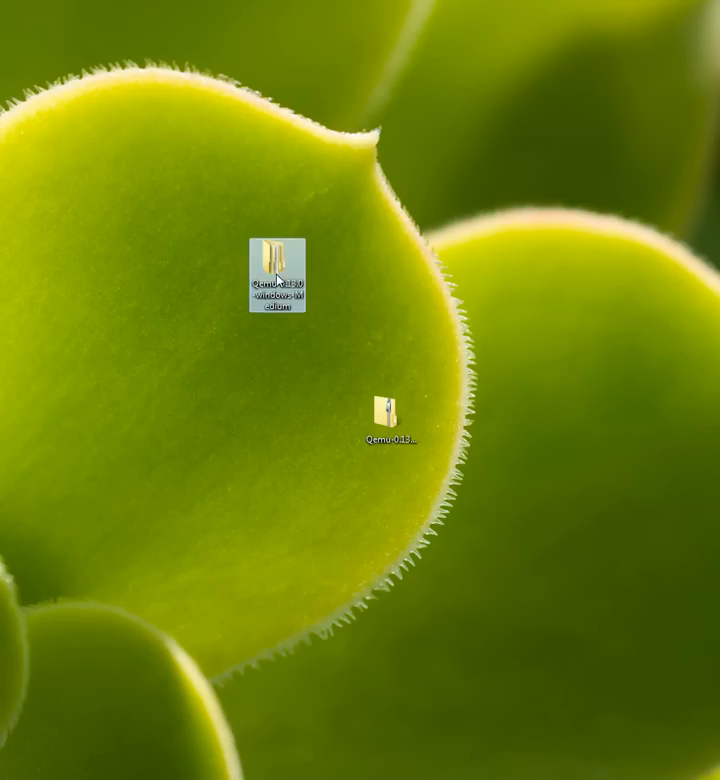
- Rename the inner Qemu-windows-0.13.0 folder of the extracted download to 'qemu'
double_click(282, 262)
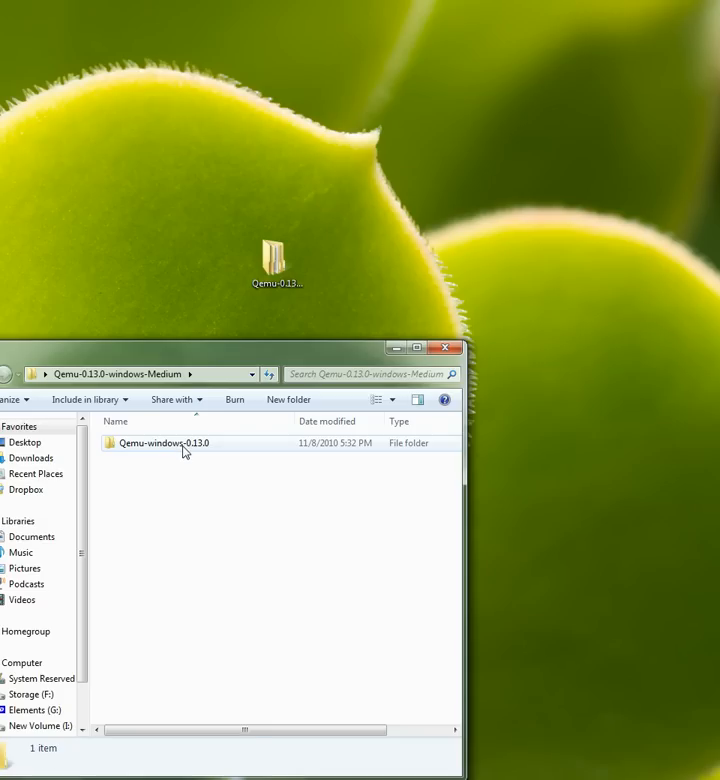
double_click(172, 444)
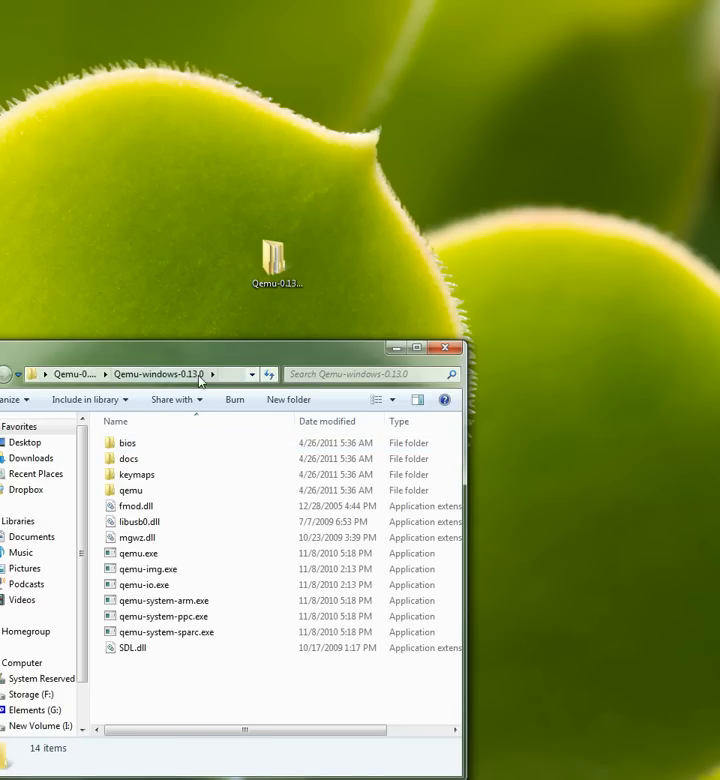
click(164, 600)
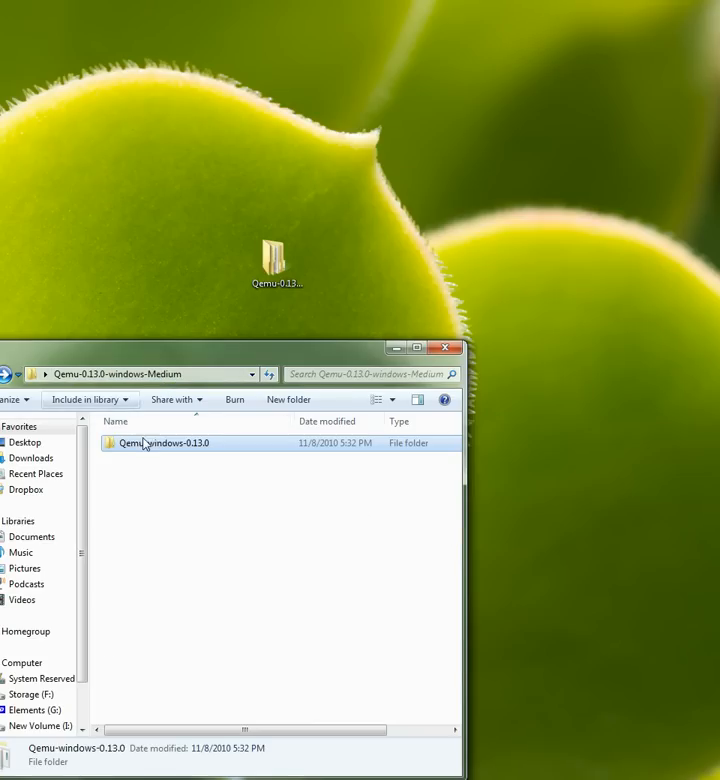
click(160, 444)
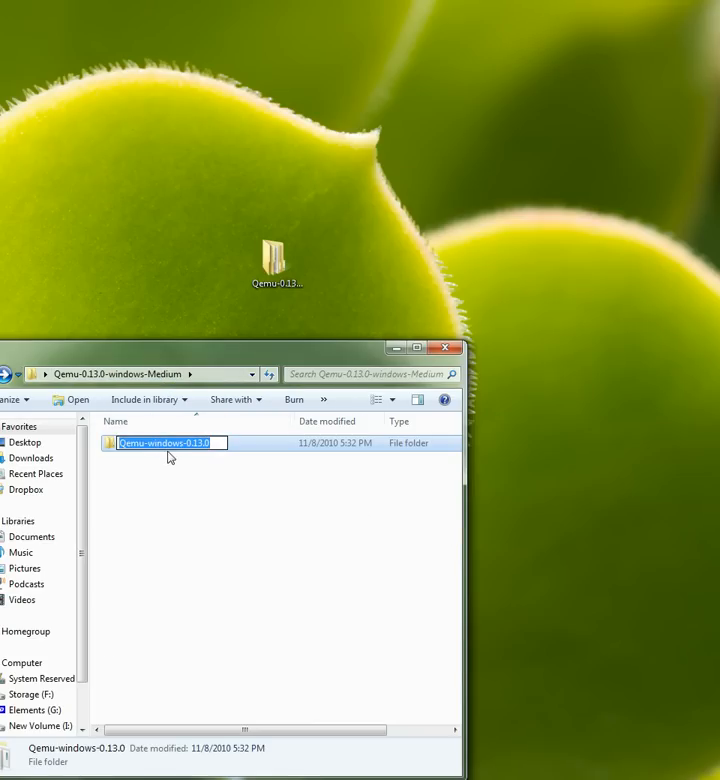
text(qemu)
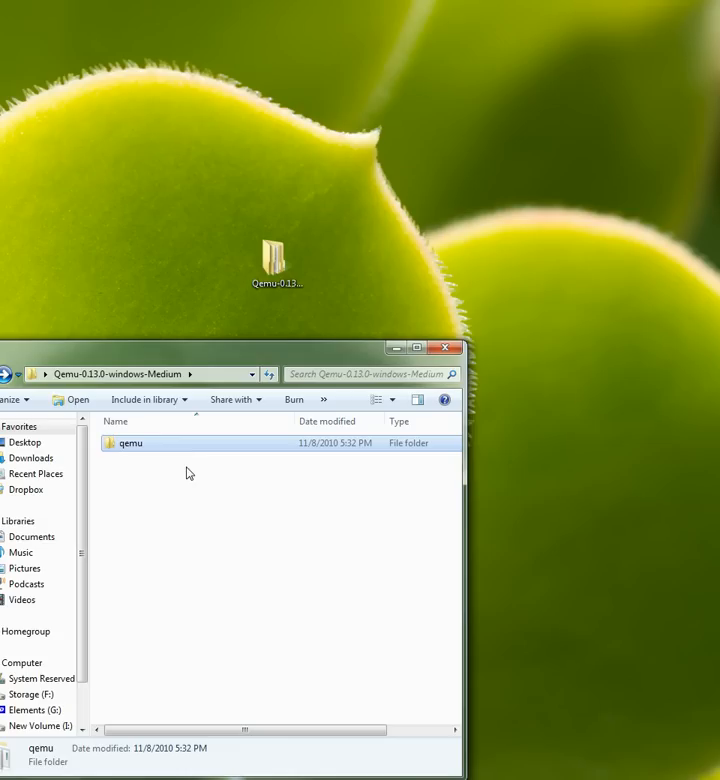
mouse_move(344, 352)
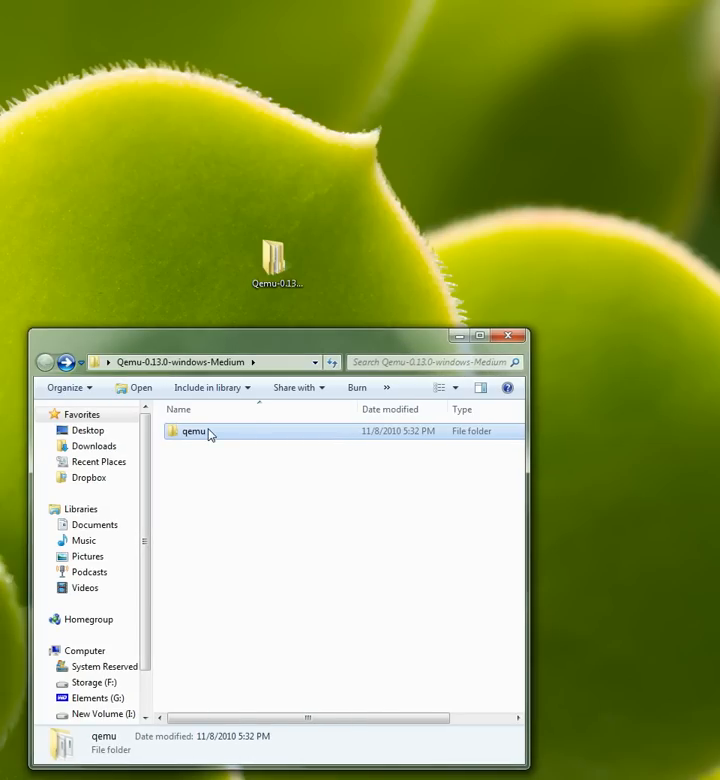
- Copy the renamed qemu folder to the clipboard for moving into Program Files
right_click(196, 432)
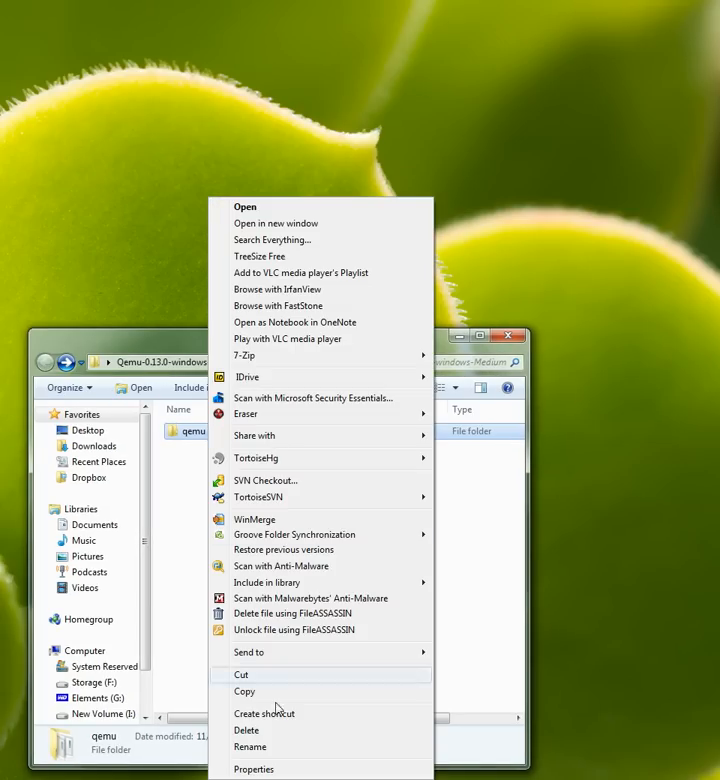
click(244, 692)
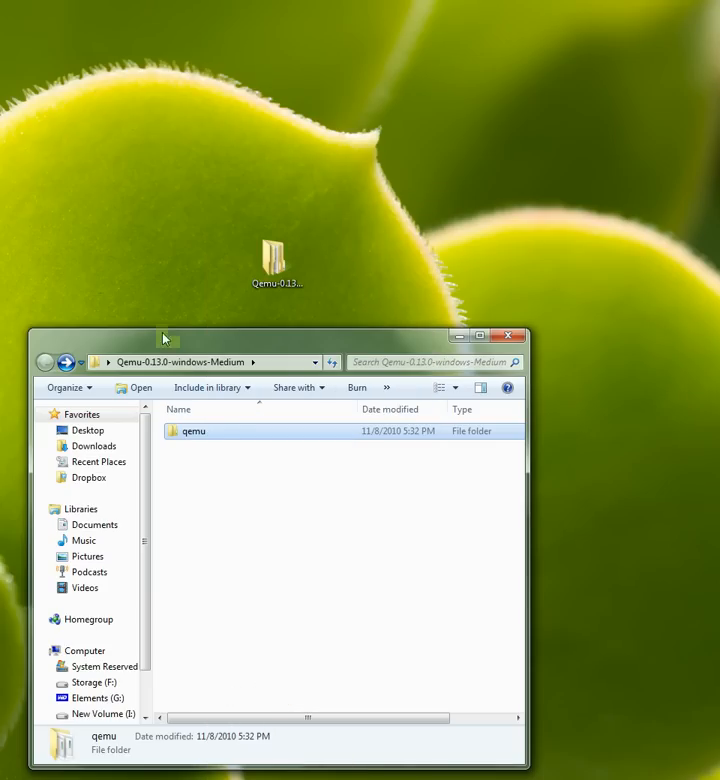
right_click(192, 430)
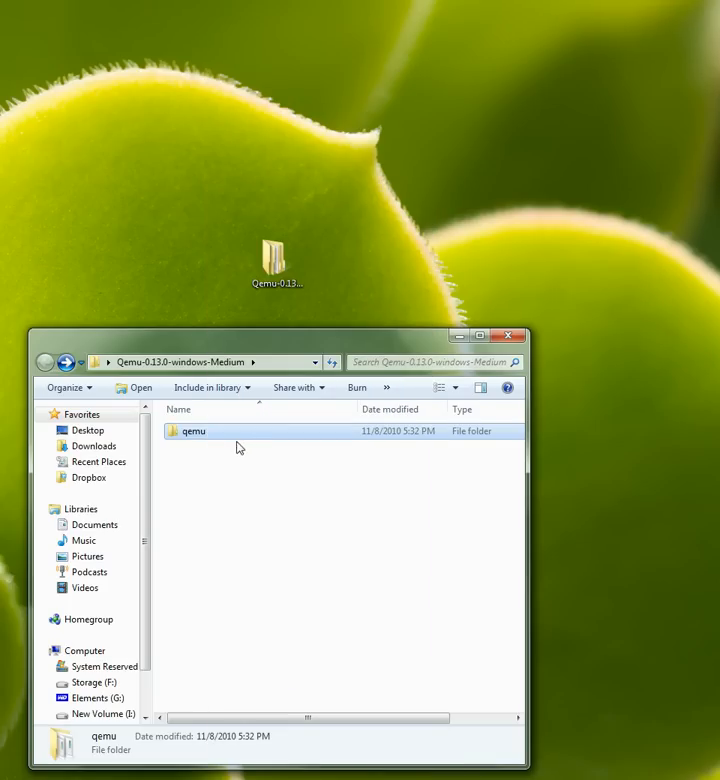
right_click(192, 432)
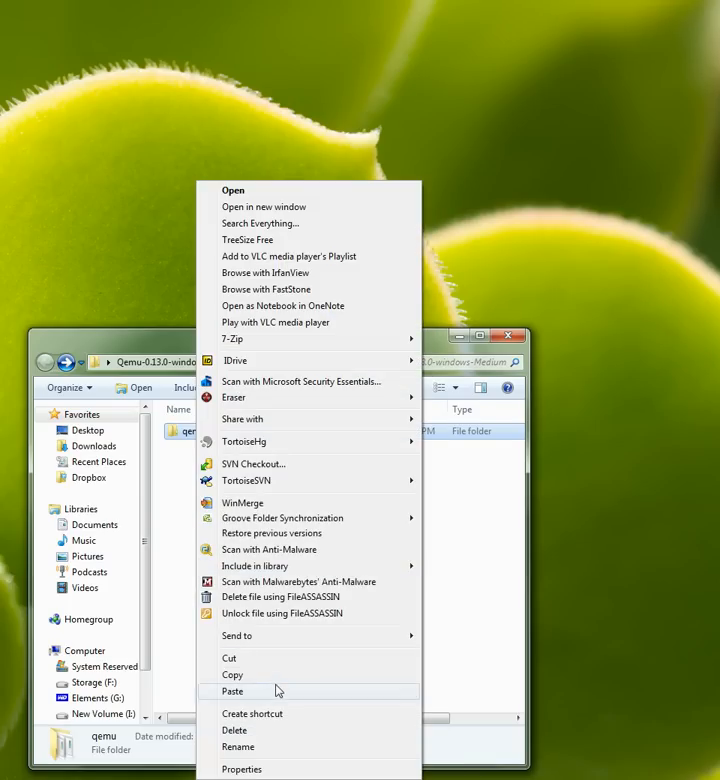
click(232, 690)
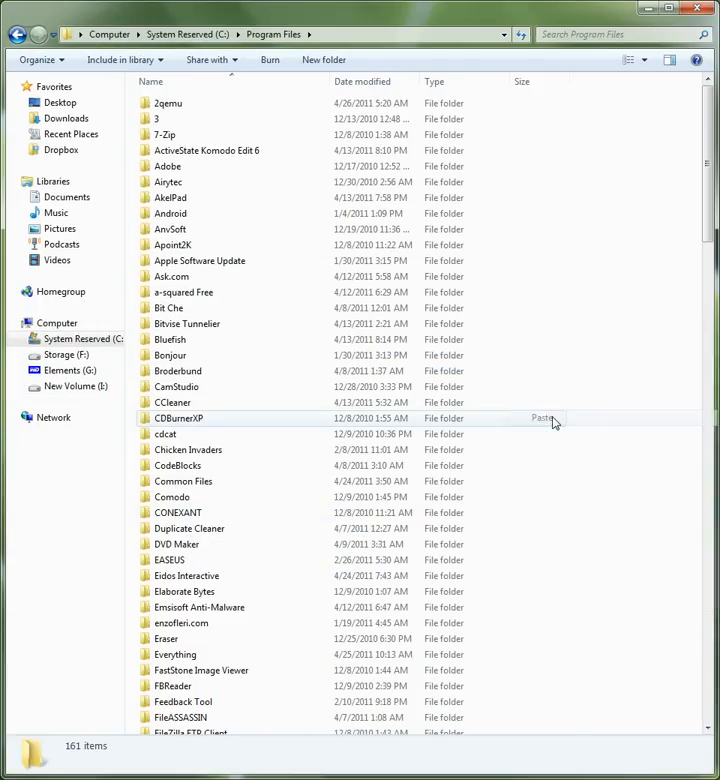
- Paste the qemu folder into C:\Program Files with administrator permission and view its executables
click(540, 418)
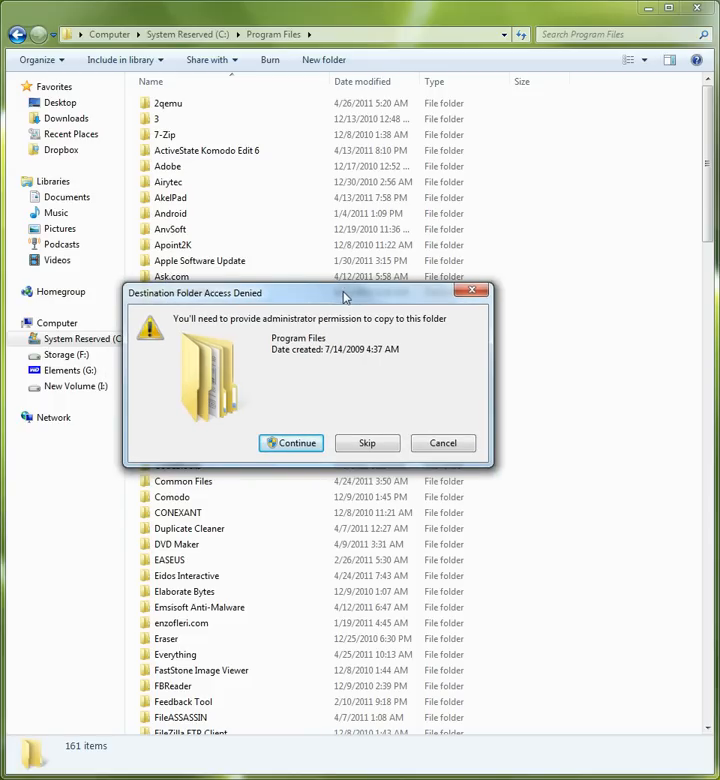
mouse_move(296, 446)
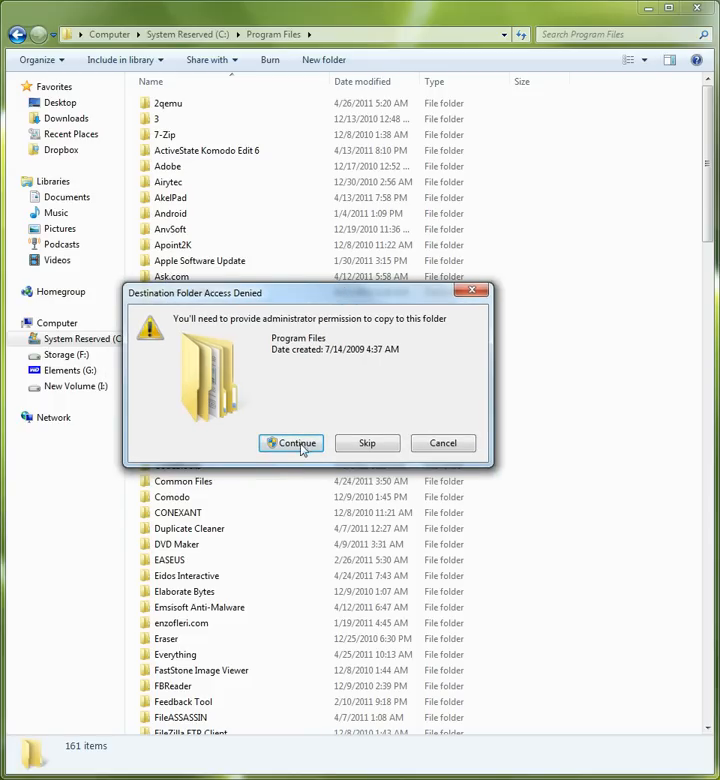
click(292, 444)
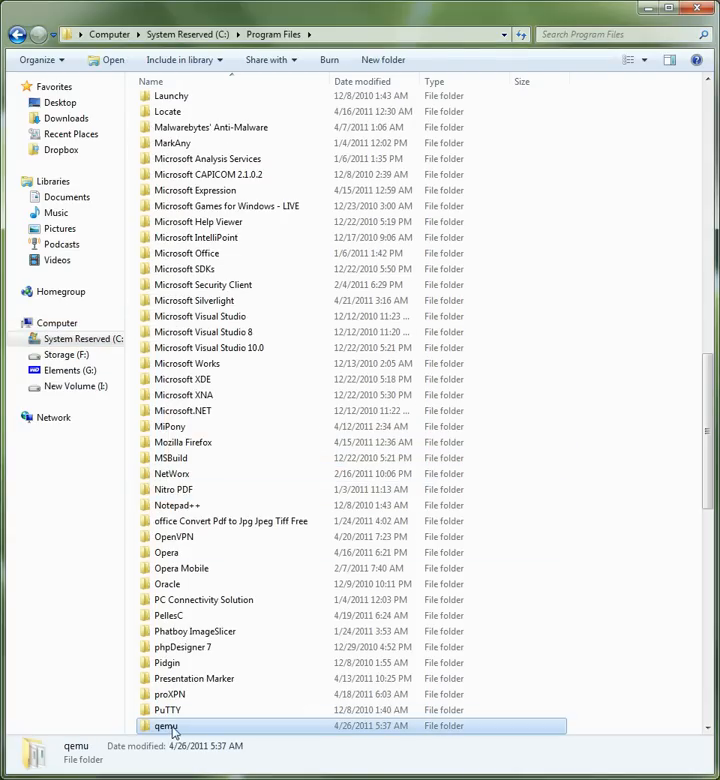
double_click(164, 724)
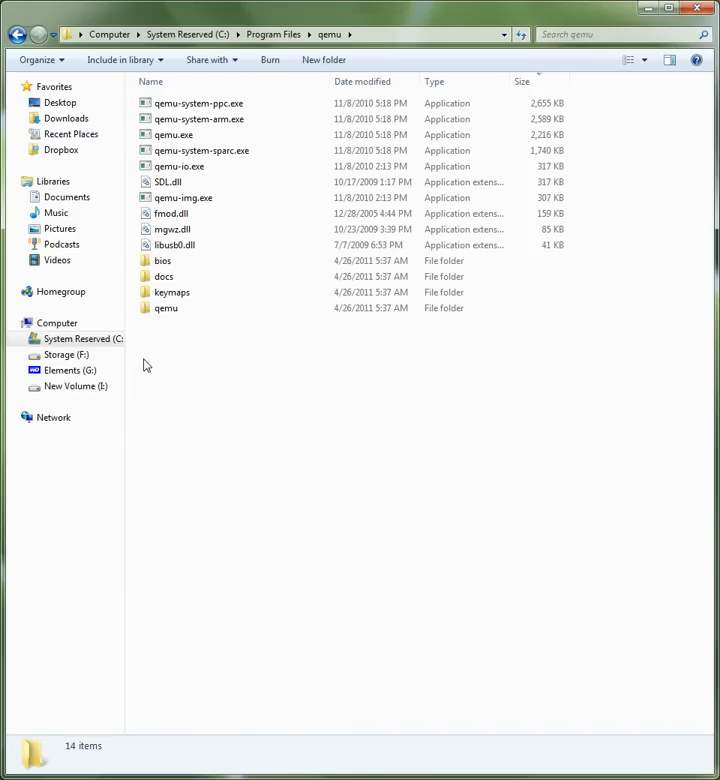
mouse_move(260, 406)
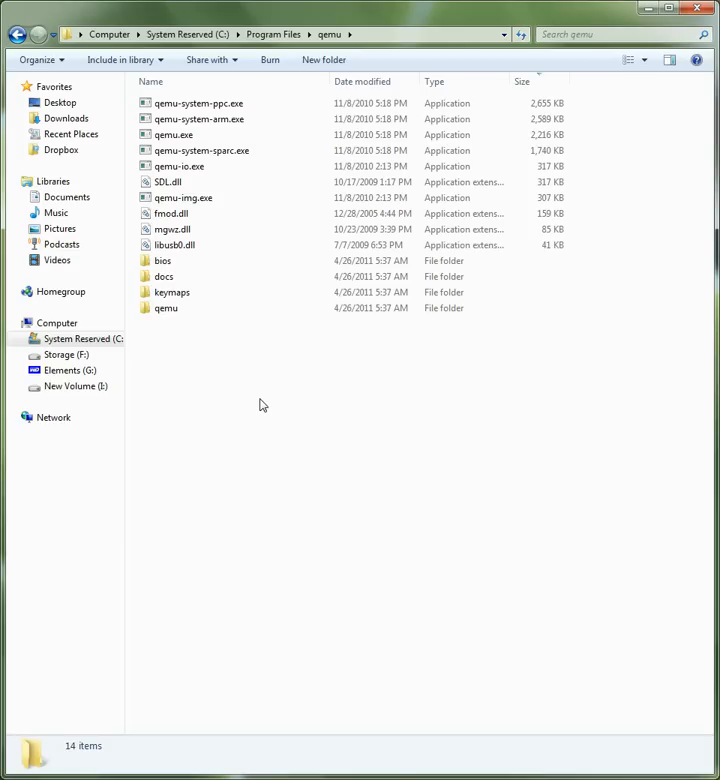
mouse_move(228, 408)
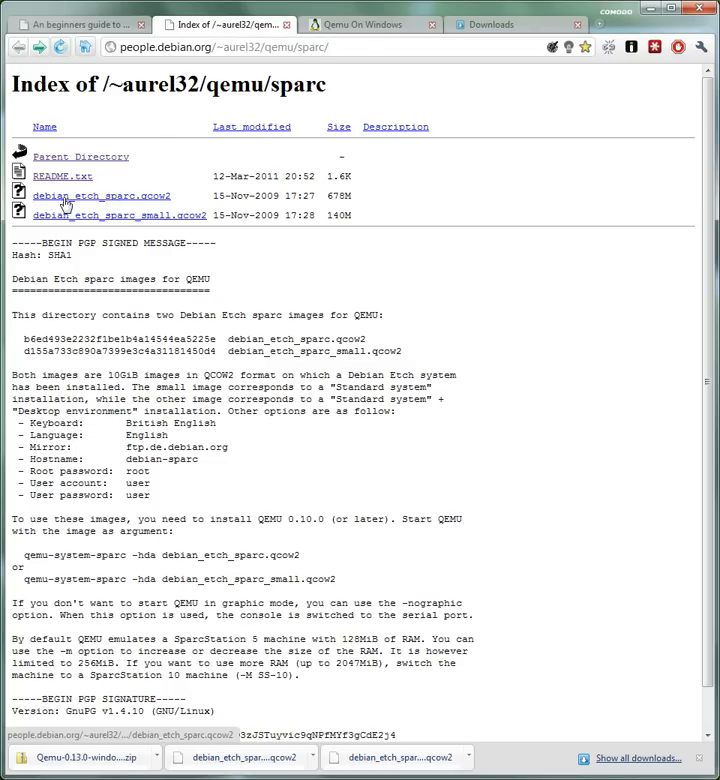
mouse_move(256, 412)
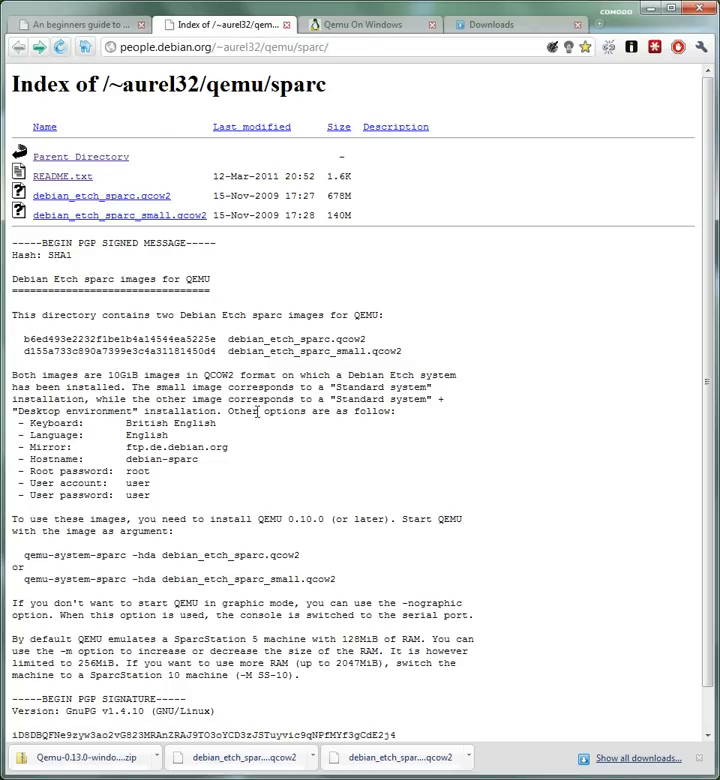
mouse_move(96, 216)
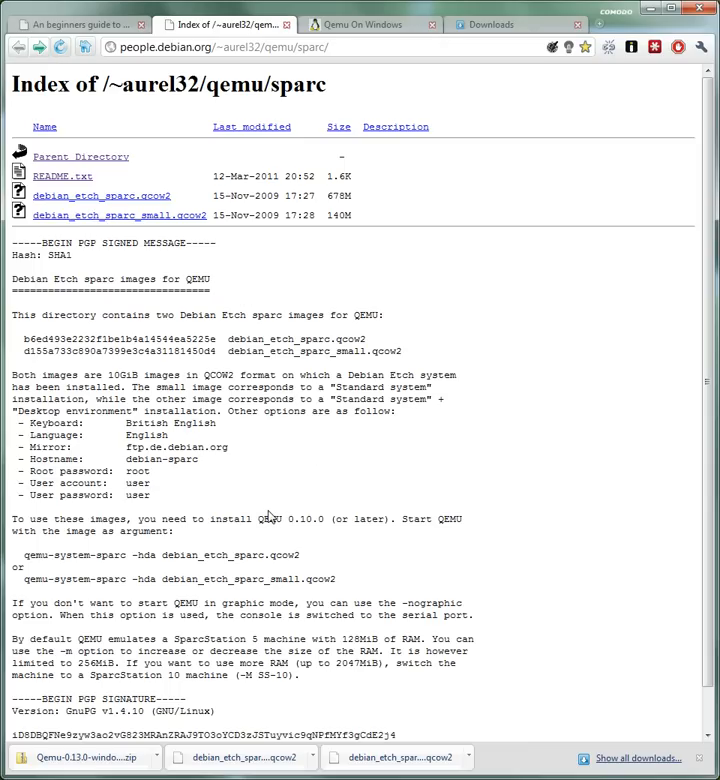
mouse_move(264, 514)
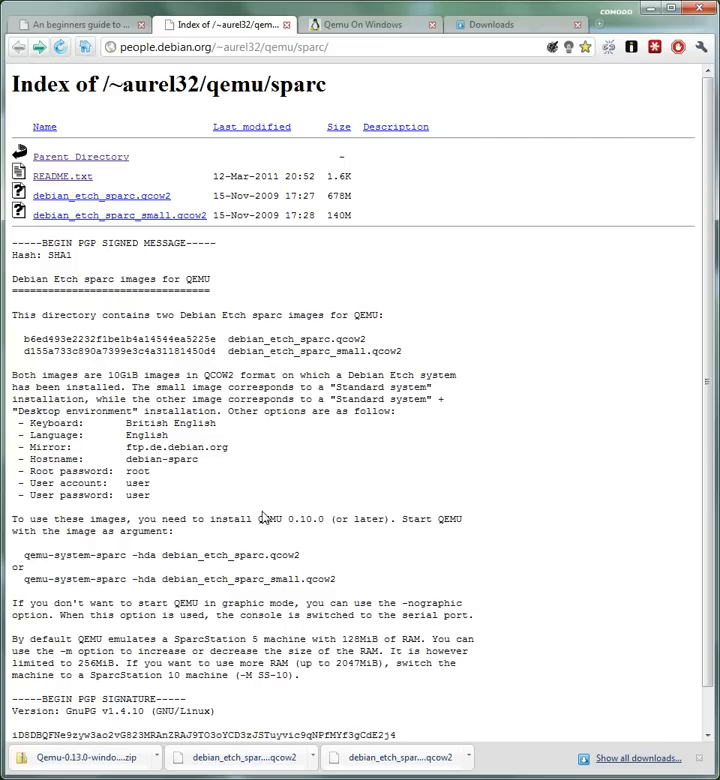
mouse_move(262, 520)
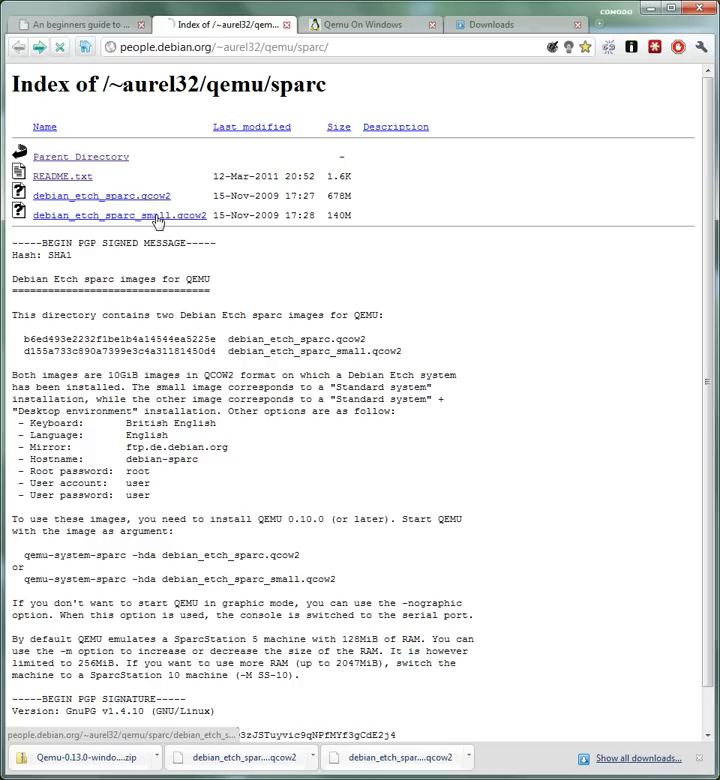
- Download debian_etch_sparc_small.qcow2 from the aurel32 qemu sparc index page
click(124, 216)
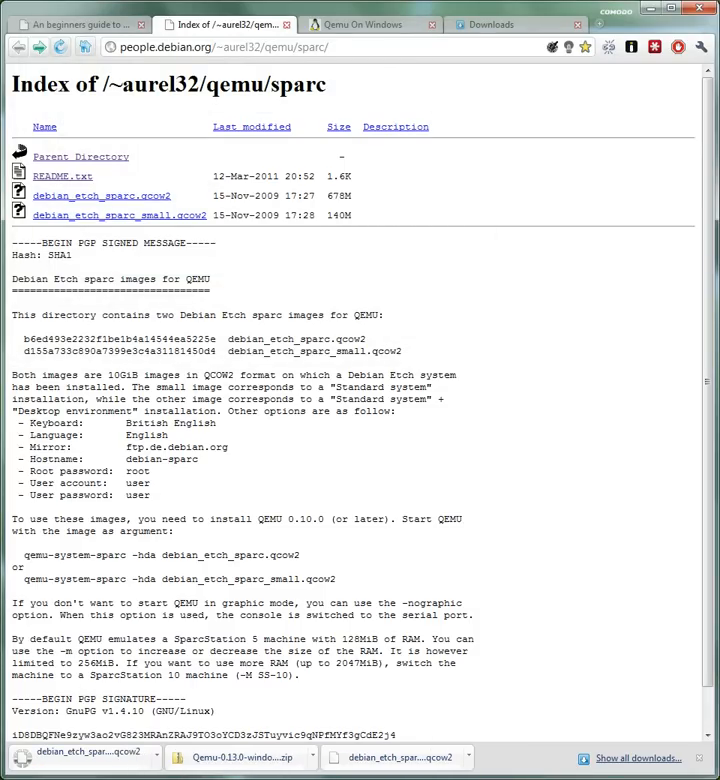
- Paste the debian_etch_sparc_small.qcow2 image into C:\Program Files\qemu
click(360, 24)
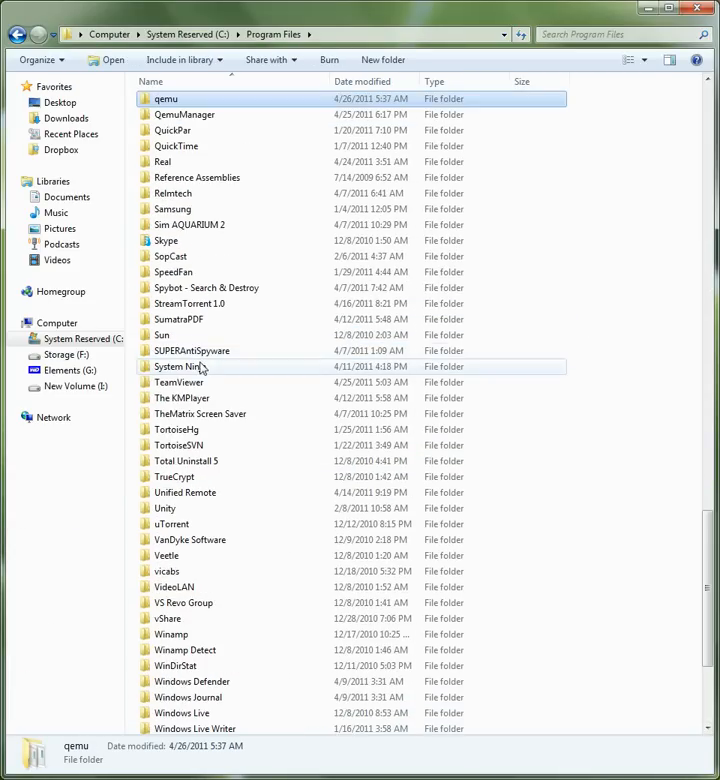
click(164, 100)
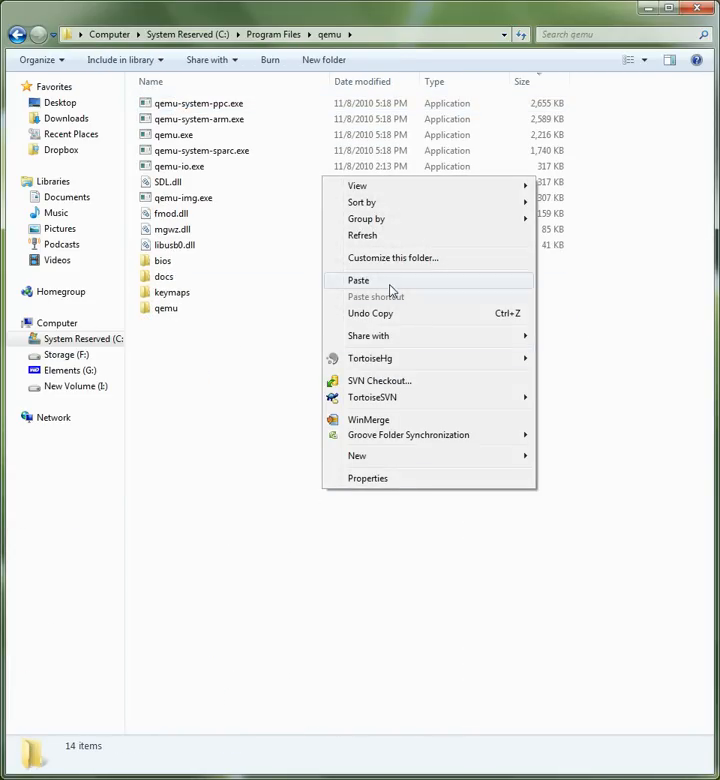
click(358, 280)
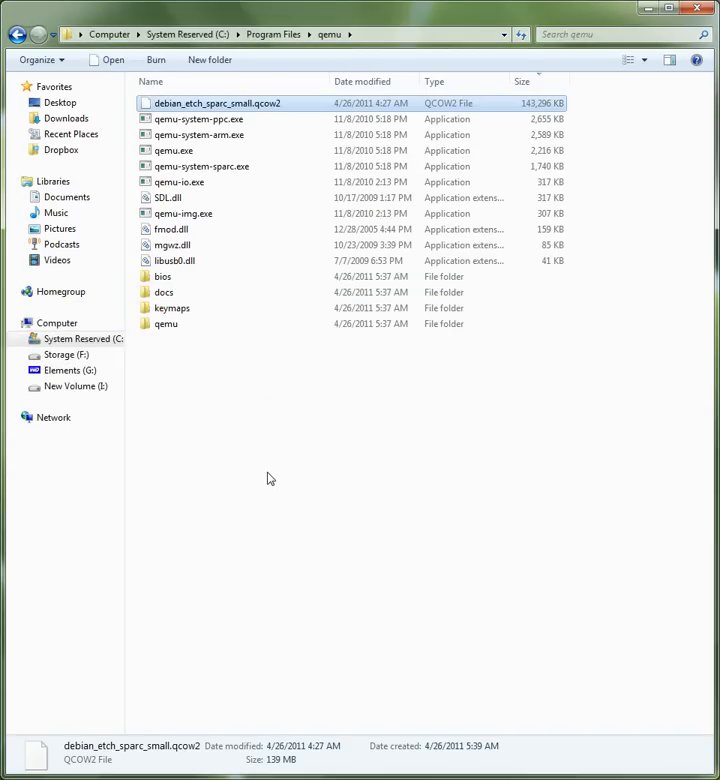
mouse_move(258, 480)
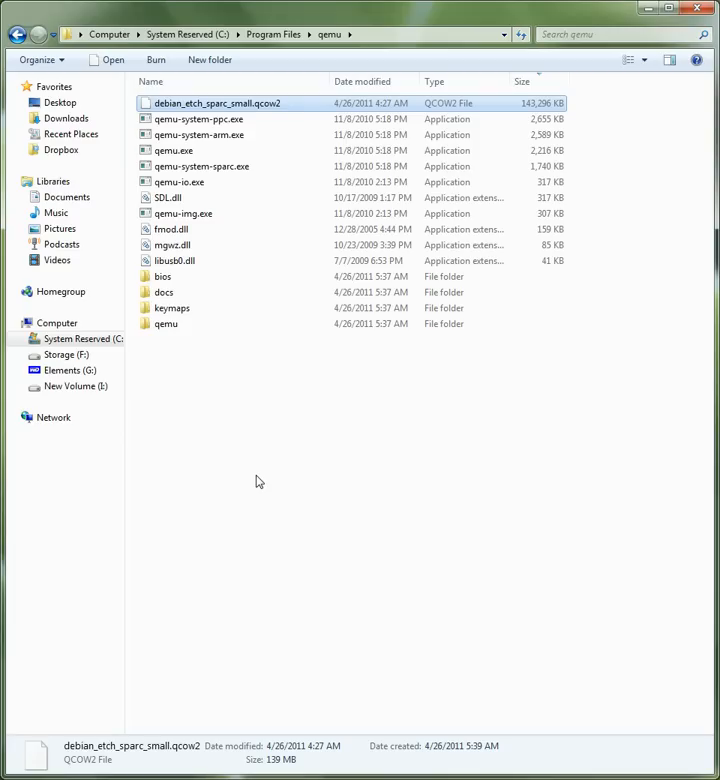
mouse_move(232, 480)
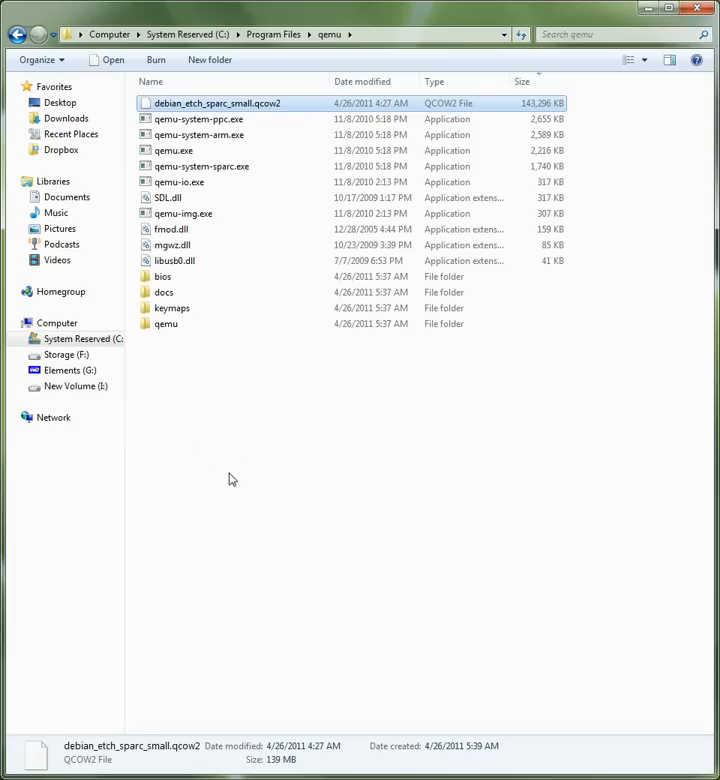
mouse_move(206, 392)
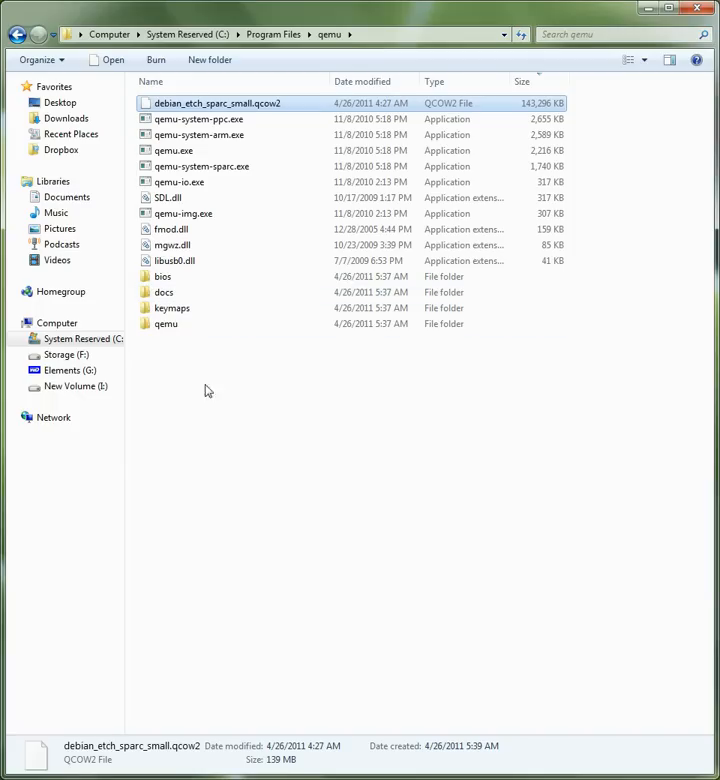
mouse_move(268, 108)
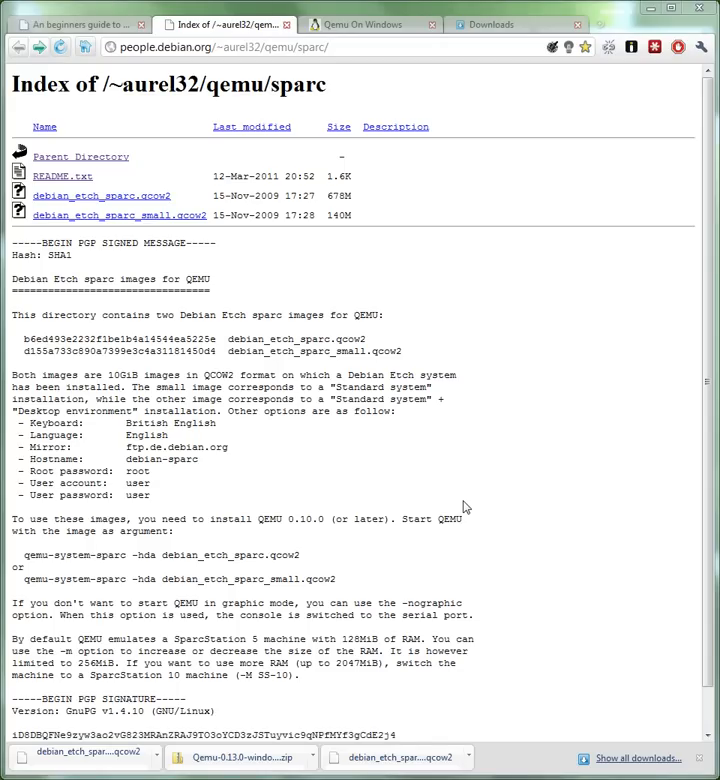
- Start an administrator Command Prompt from the cmd search result
text(cmd)
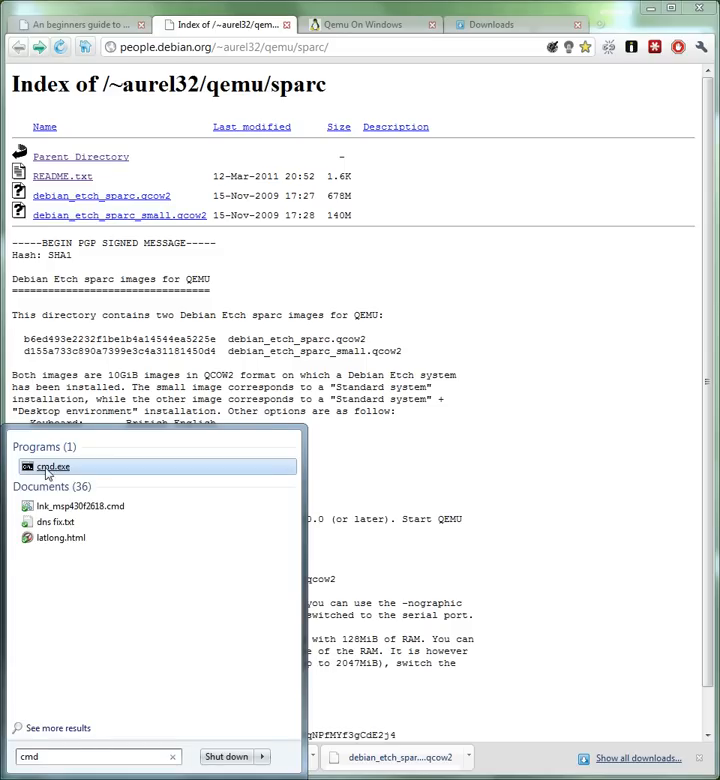
right_click(48, 466)
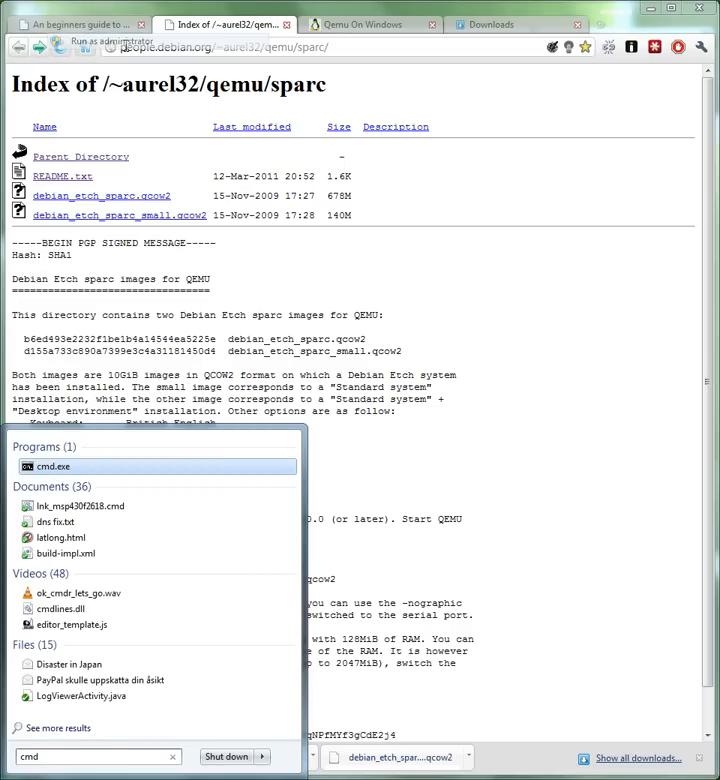
click(50, 464)
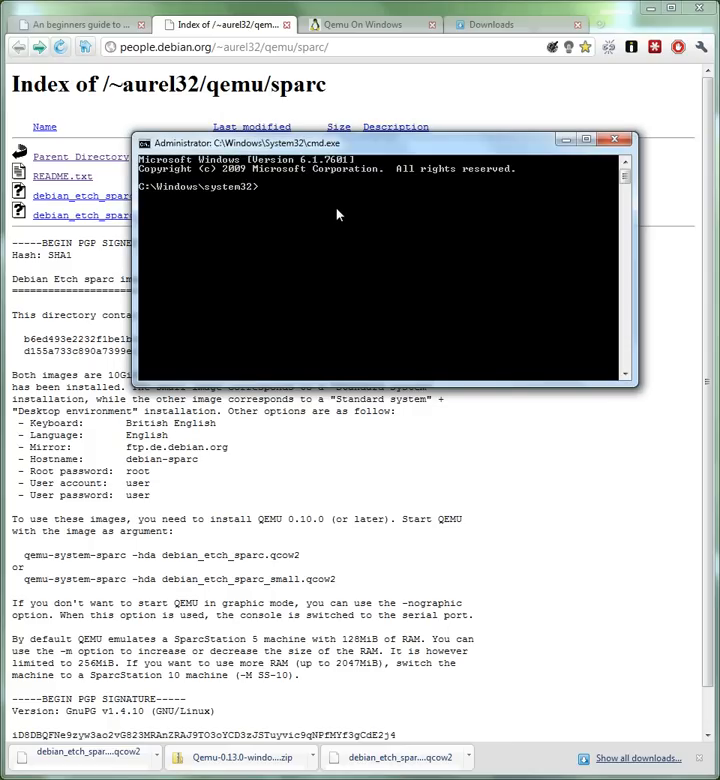
mouse_move(322, 228)
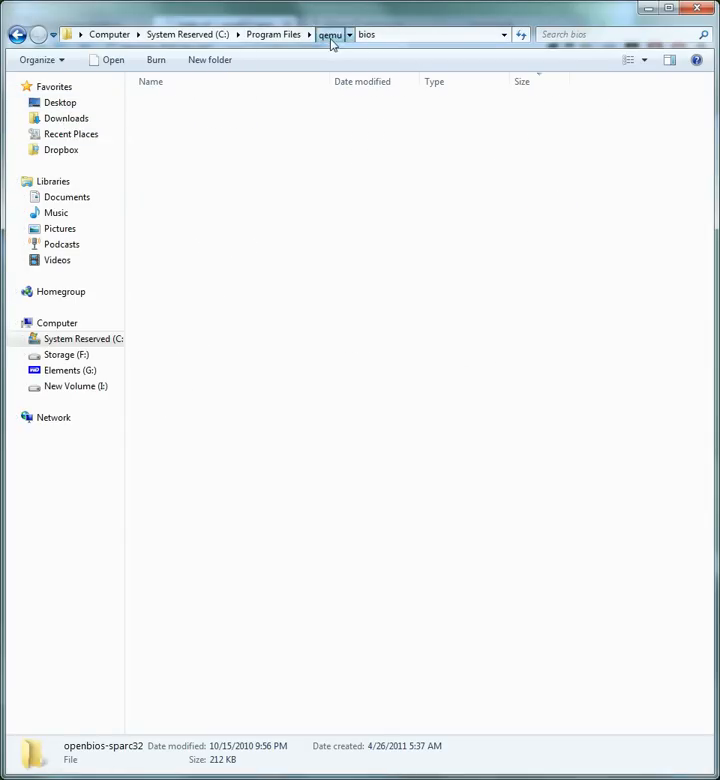
- Change directory through "Program Files" into C:\Program Files\qemu
click(330, 32)
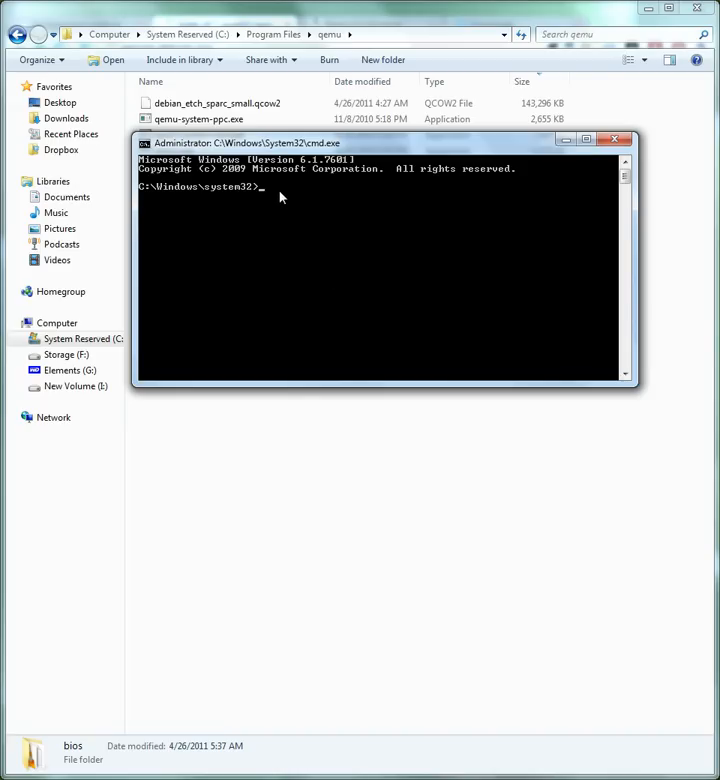
text(cd /)
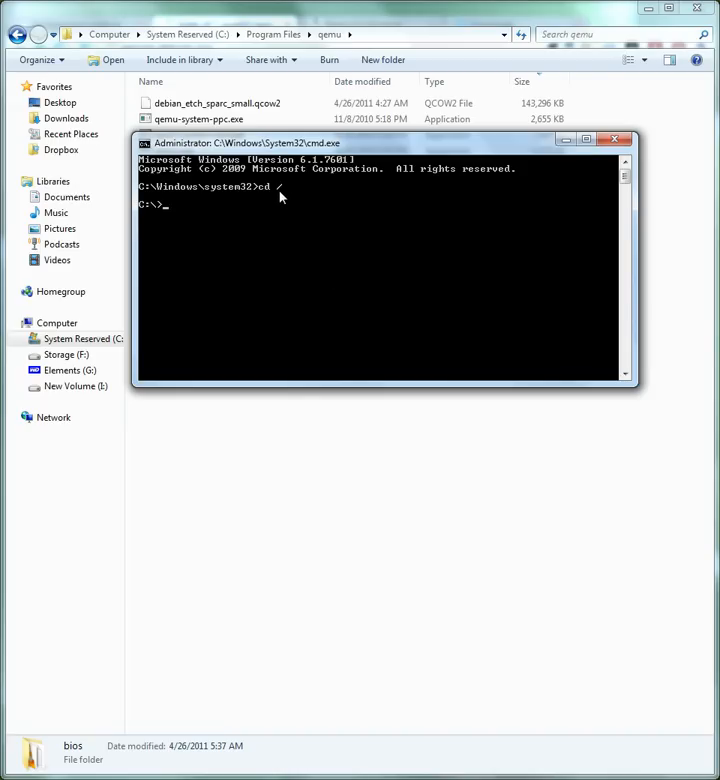
text(cd)
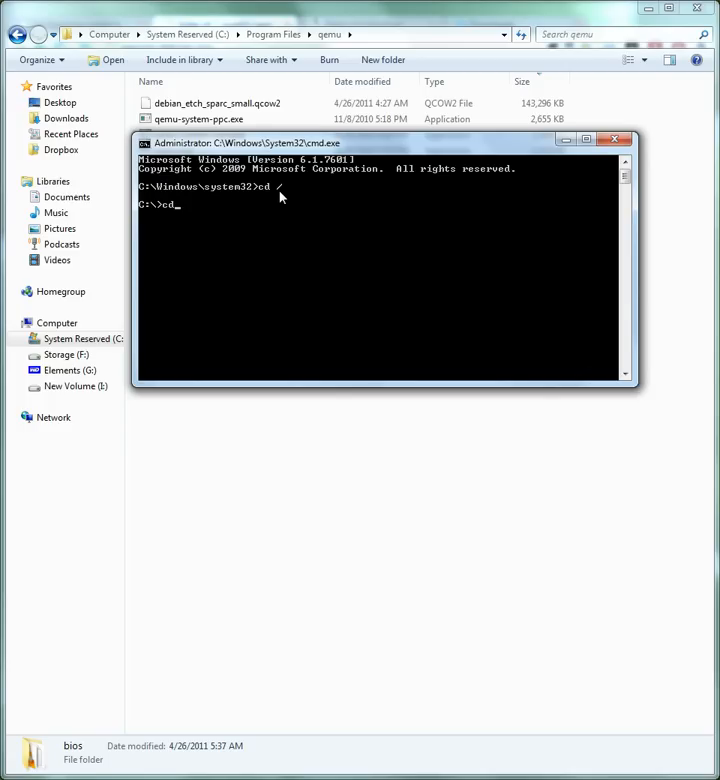
text(pro)
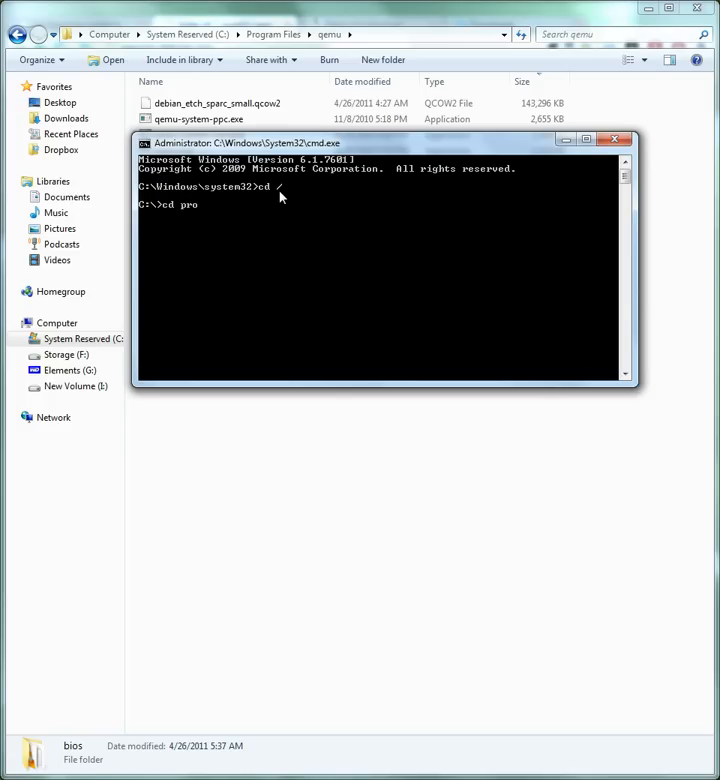
text(g)
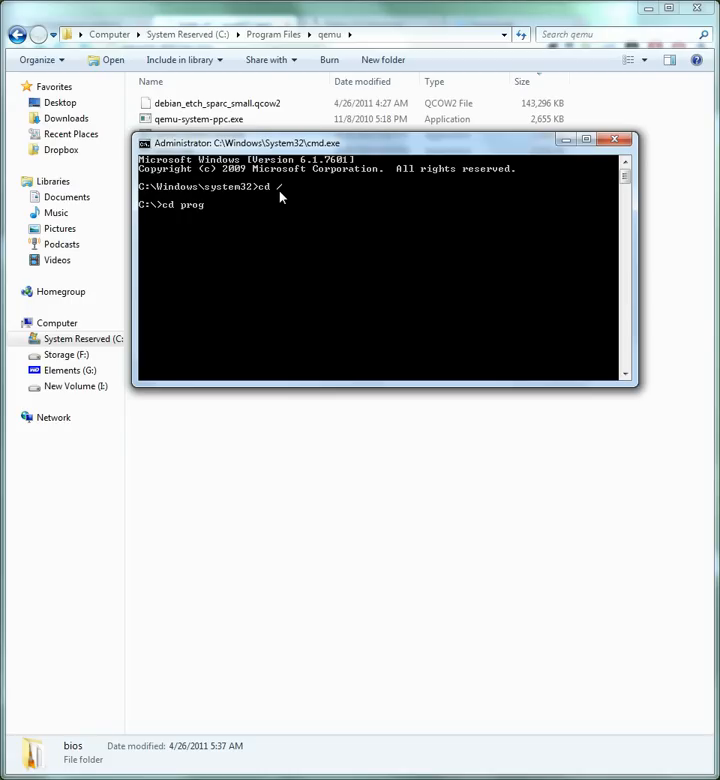
text("Program Files")
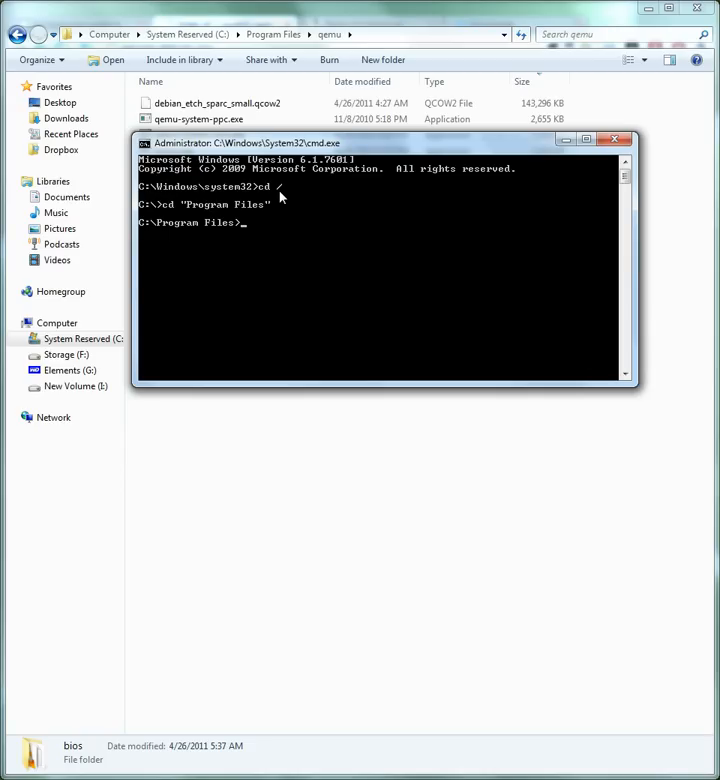
text(cd qemu)
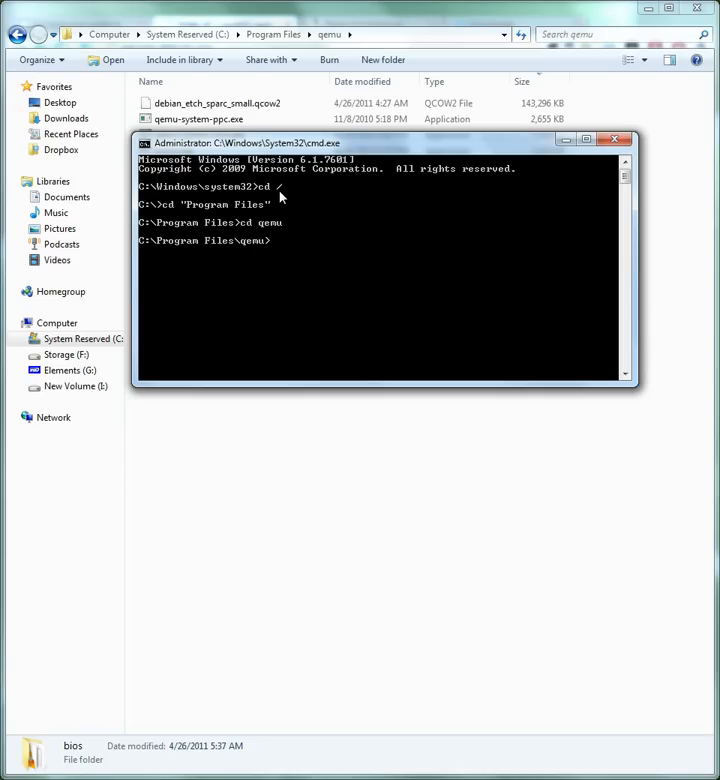
mouse_move(368, 148)
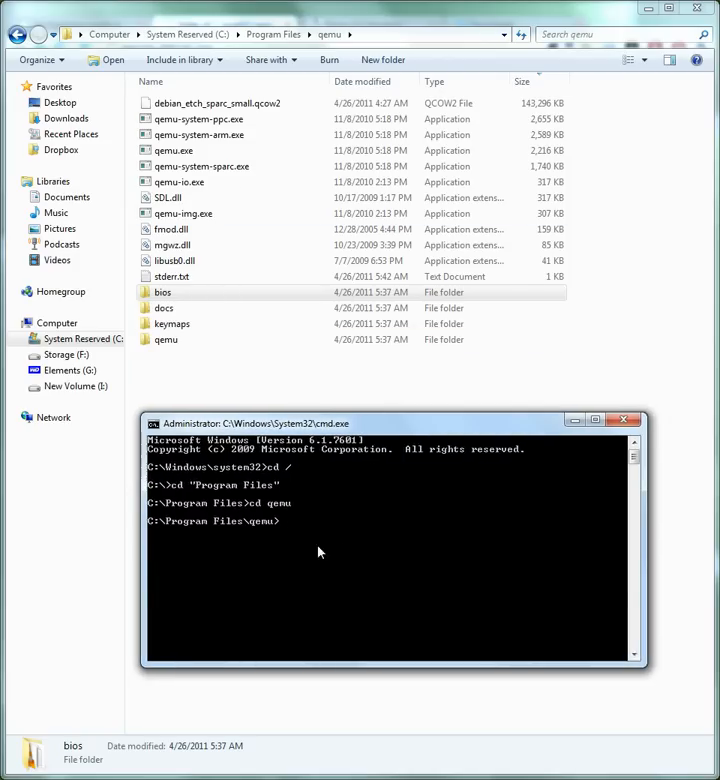
- List the qemu folder contents with dir, showing the qcow2 image and qemu-system executables
text(dir)
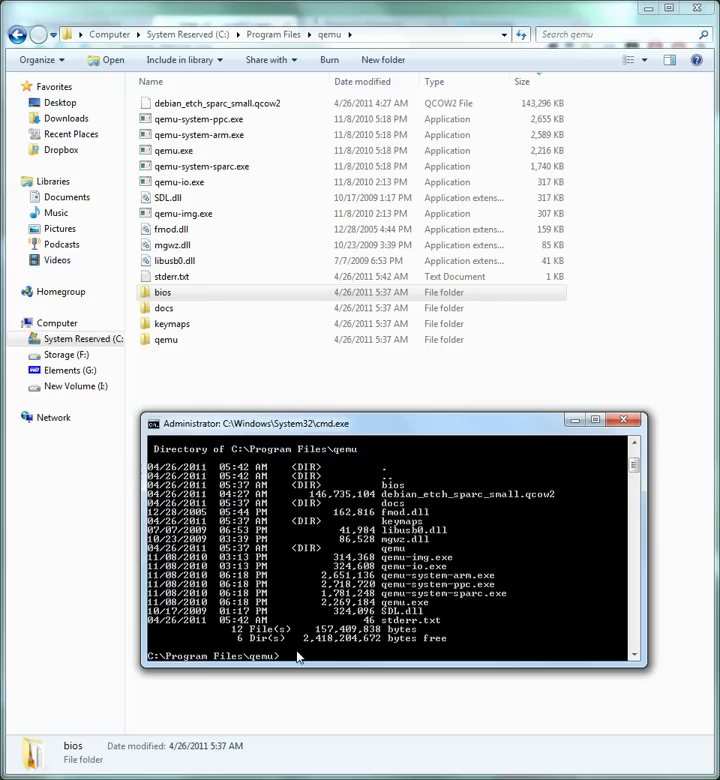
mouse_move(288, 666)
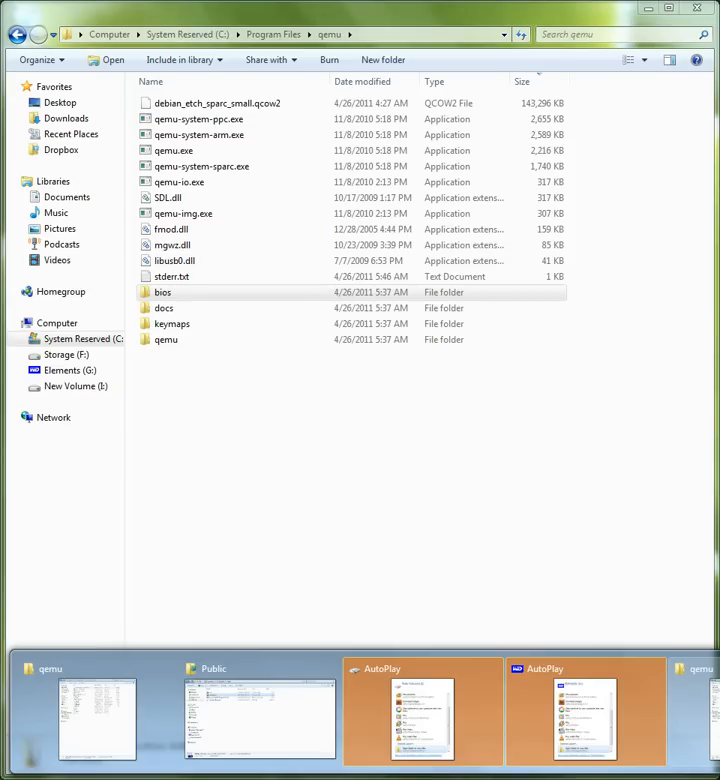
- Read the openbios-sparc32 error in stderr.txt and pick the openbios-sparc32 file from the bios folder
click(164, 292)
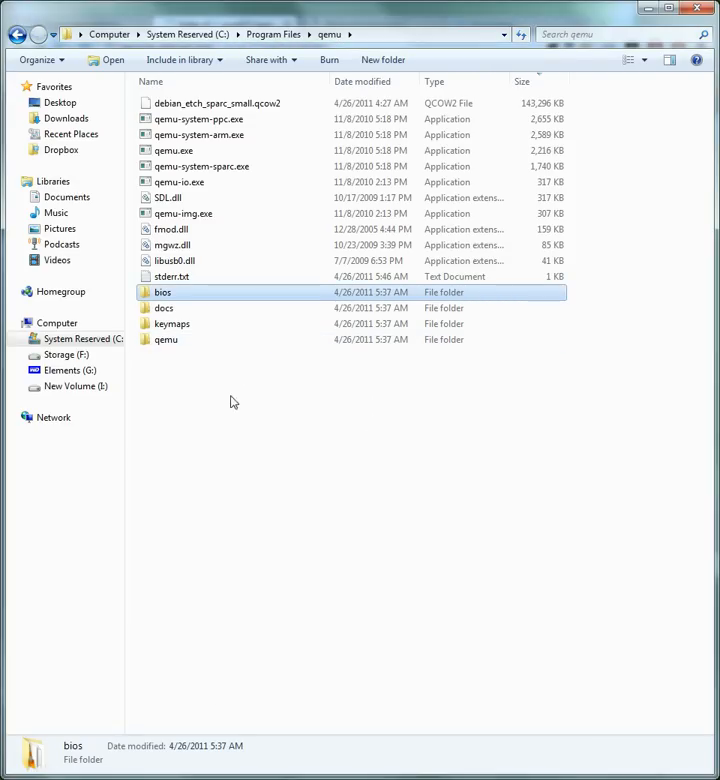
click(170, 276)
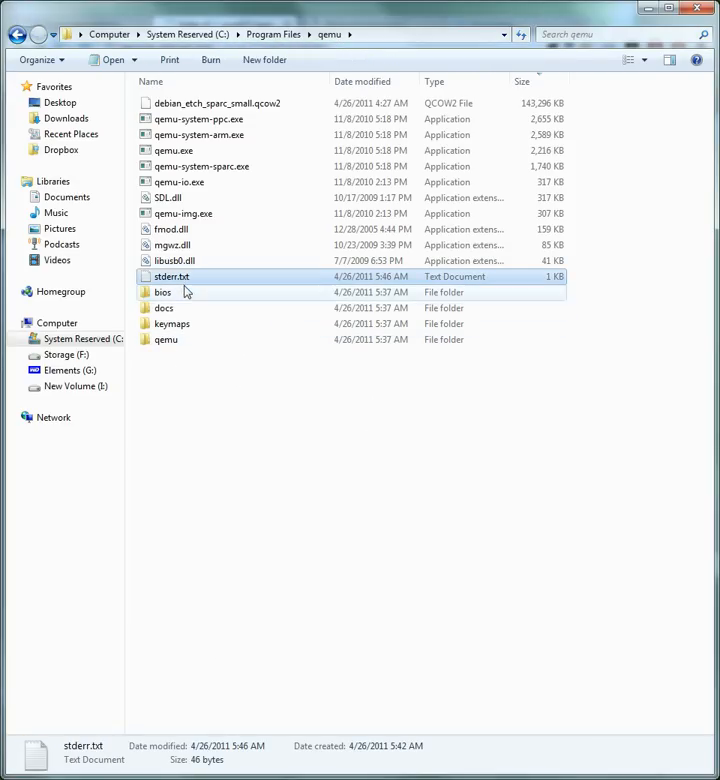
mouse_move(174, 276)
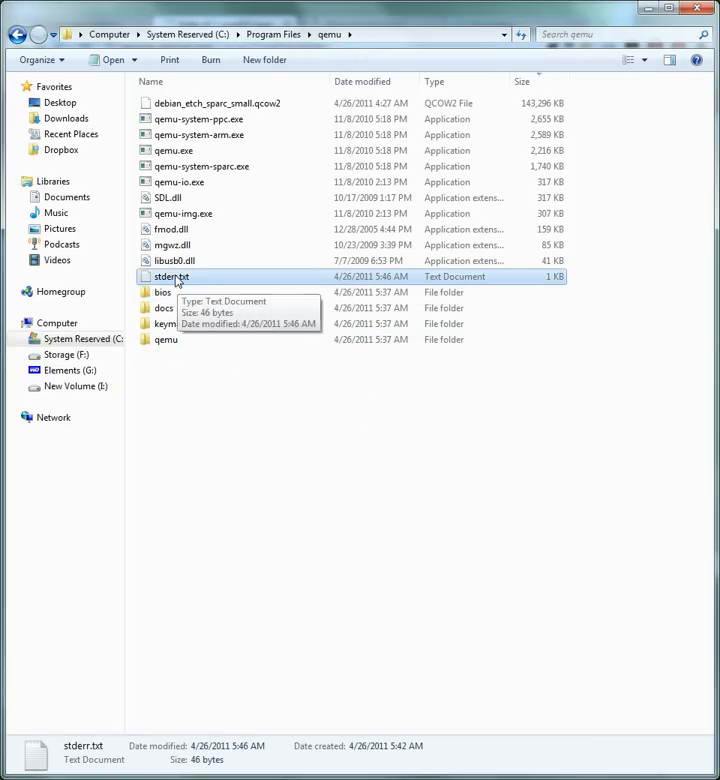
double_click(168, 276)
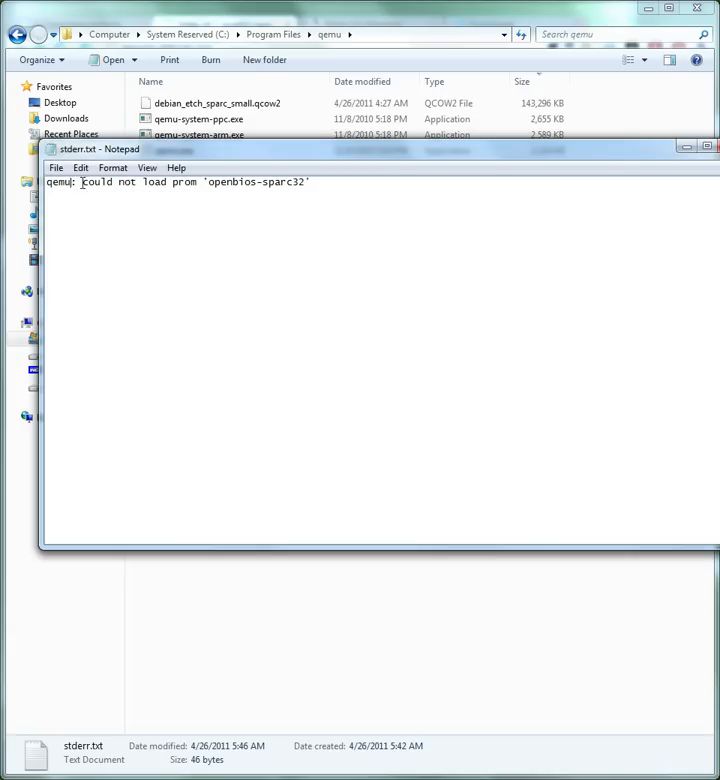
triple_click(180, 182)
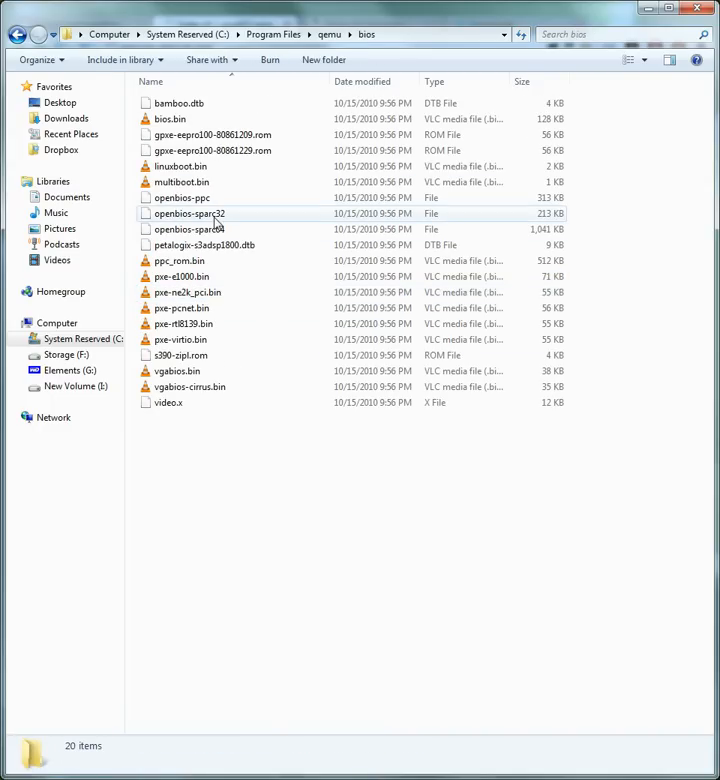
click(188, 212)
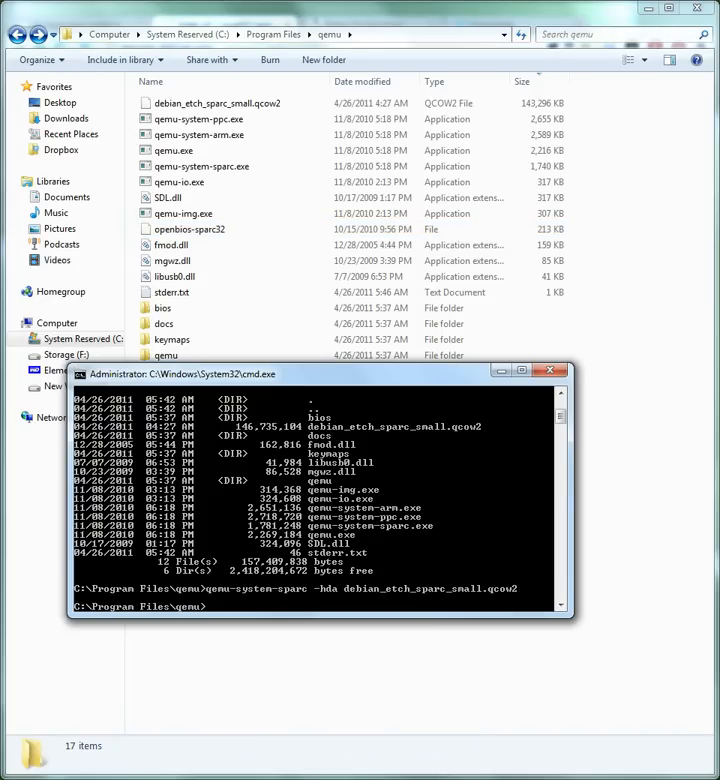
mouse_move(232, 632)
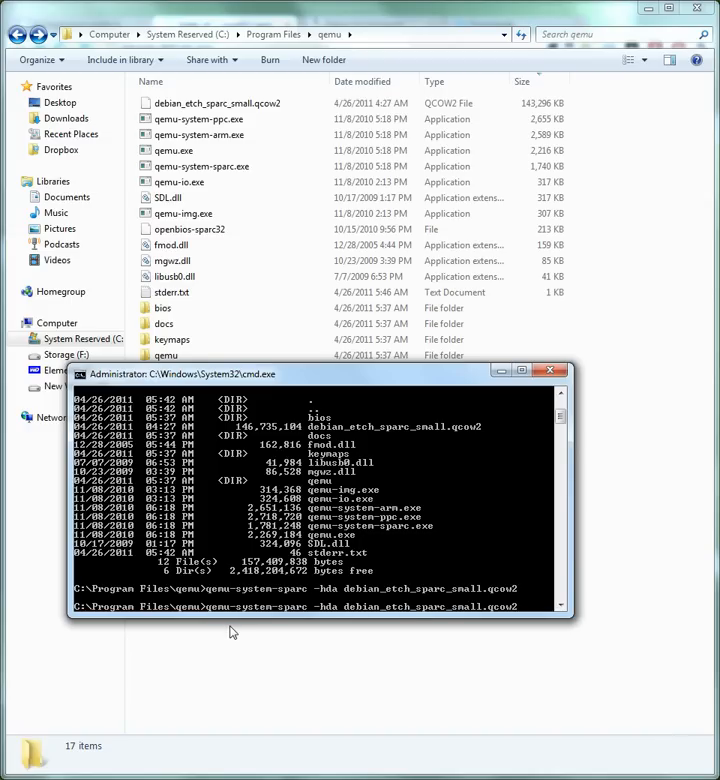
- Run qemu-system-sparc -hda debian_etch_sparc_small.qcow2 and boot to the debian-sparc login prompt
key(Return)
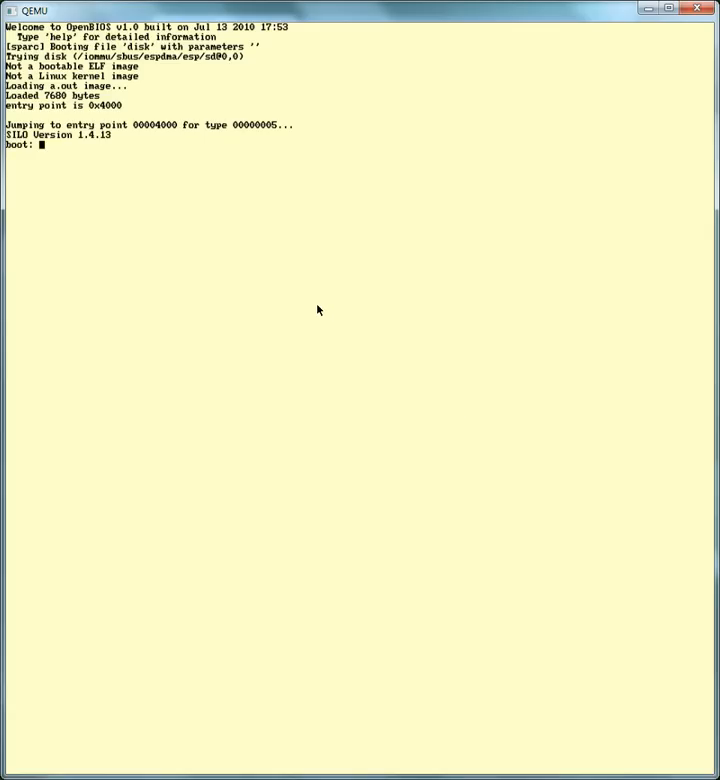
mouse_move(296, 288)
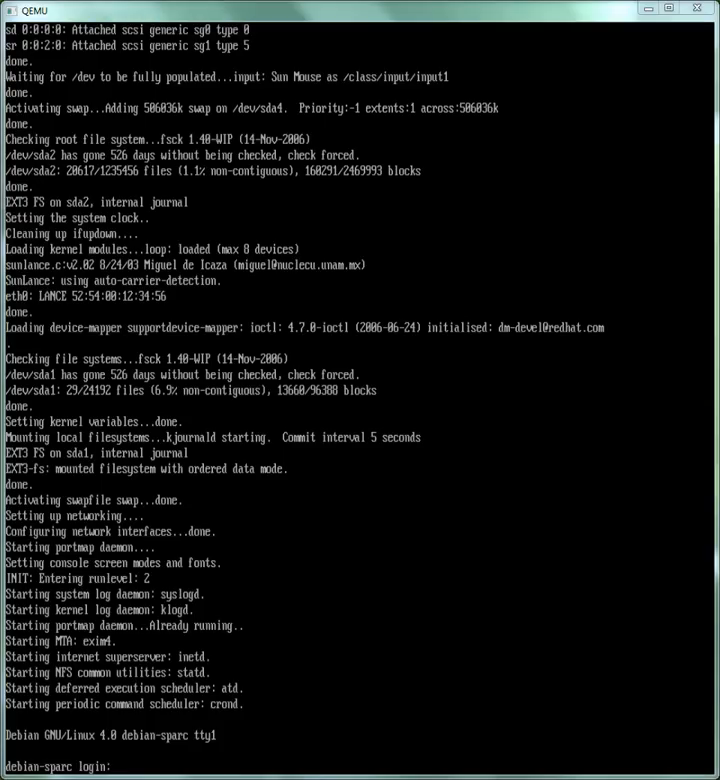
mouse_move(408, 744)
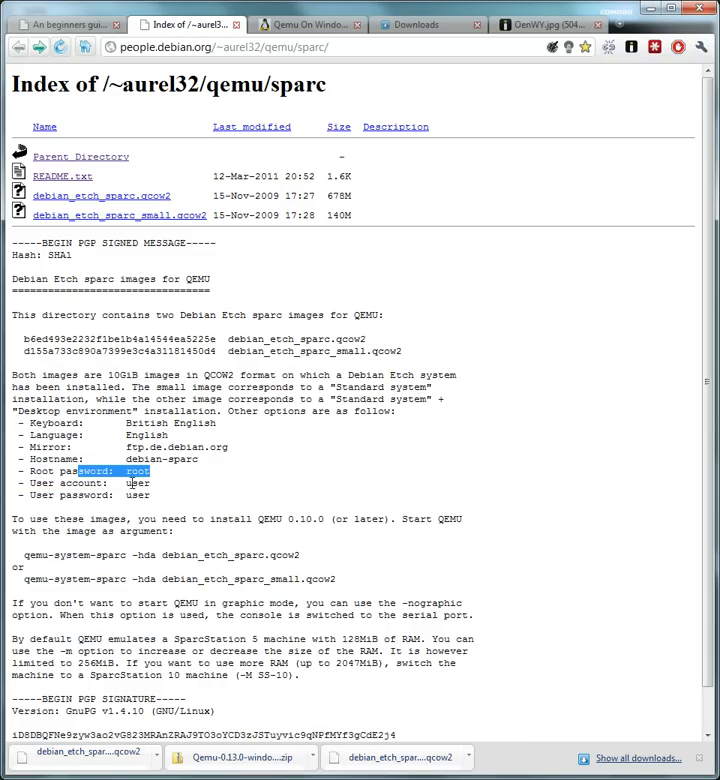
drag(130, 484, 152, 496)
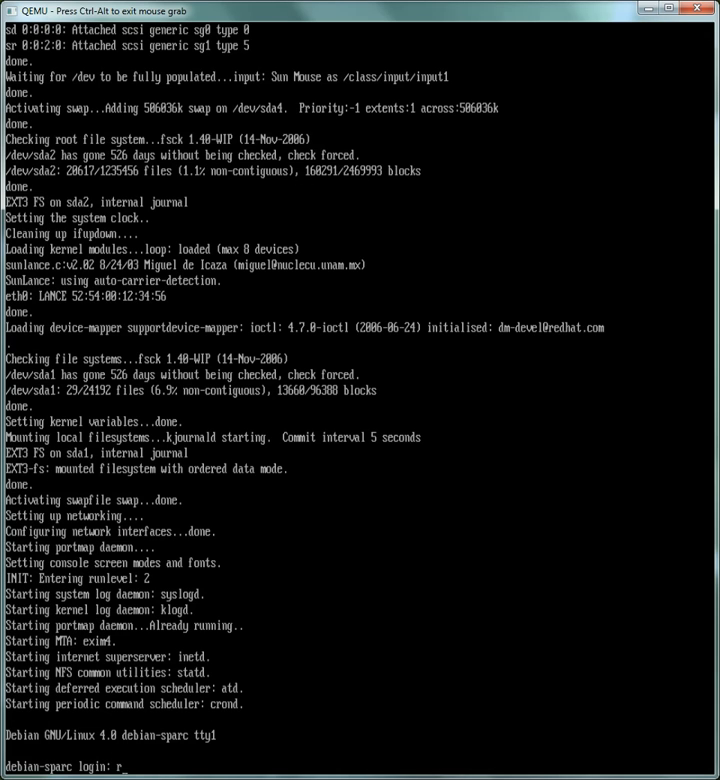
- Log in as root, clear the screen and begin a nano command at the prompt
text(oot)
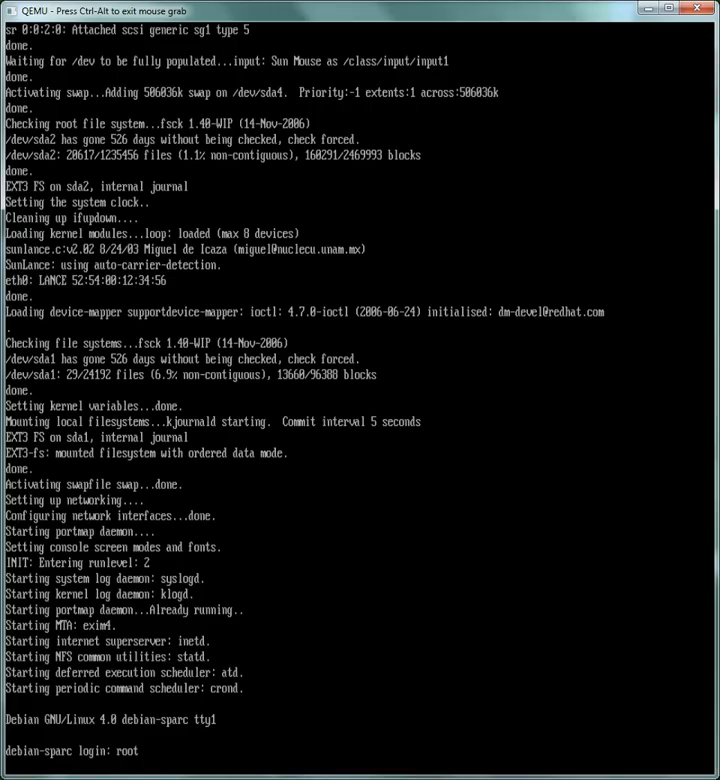
key(Return)
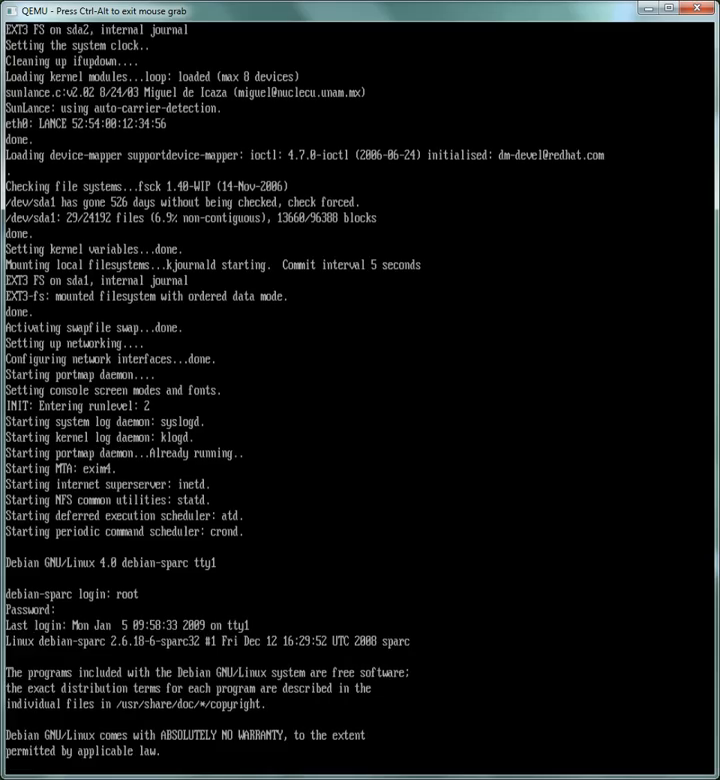
key(Return)
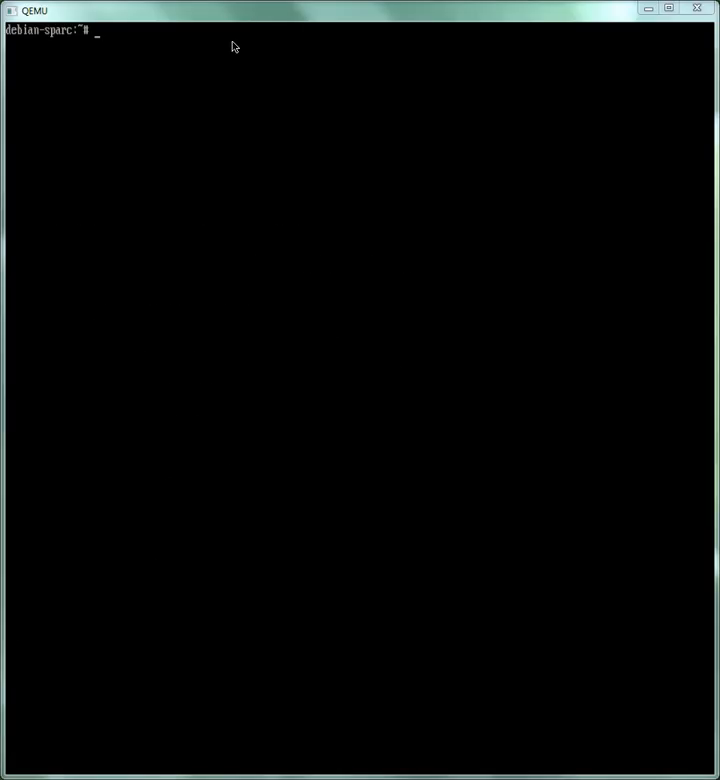
click(236, 48)
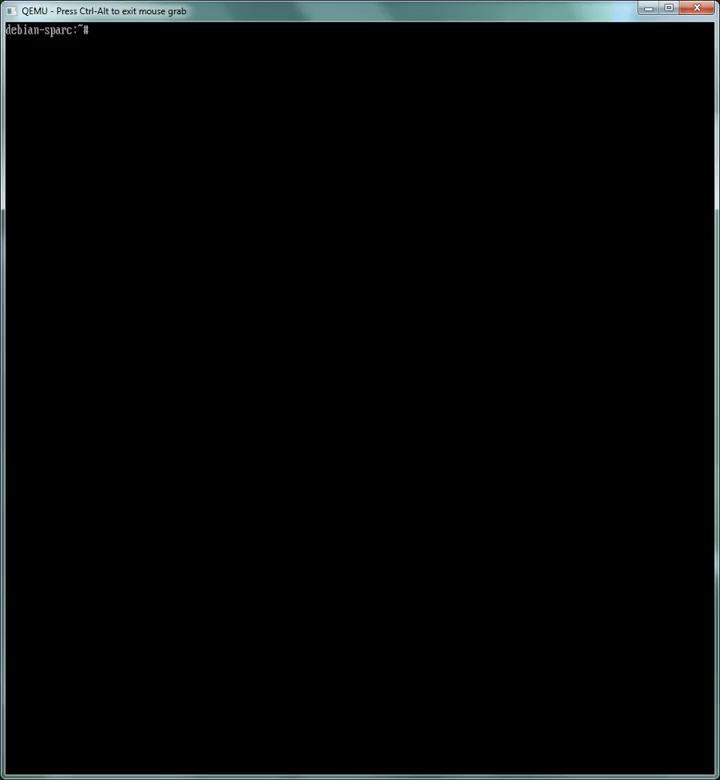
text(nano /etc/apt/)
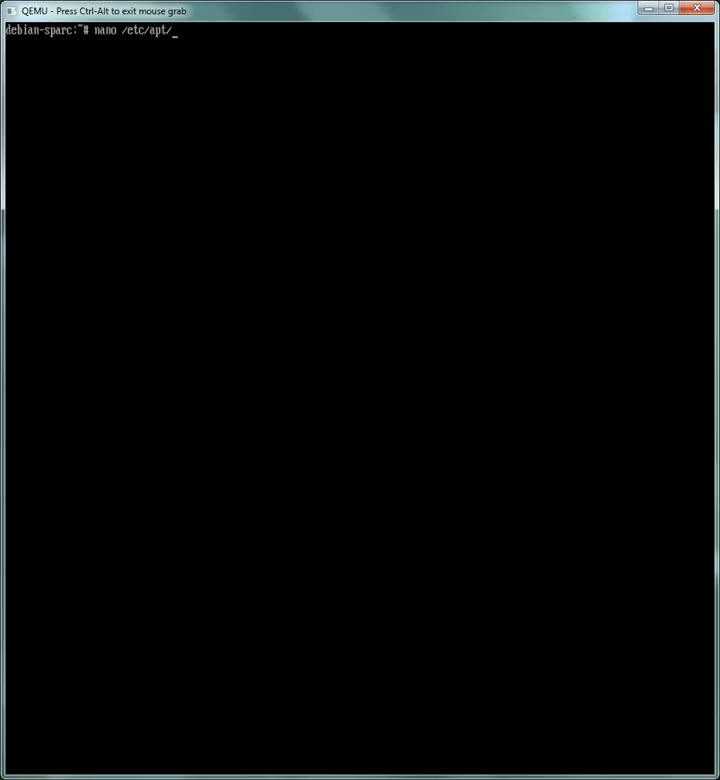
- Open /etc/apt/sources.list in nano, showing the five etch repository lines
text(sources.list)
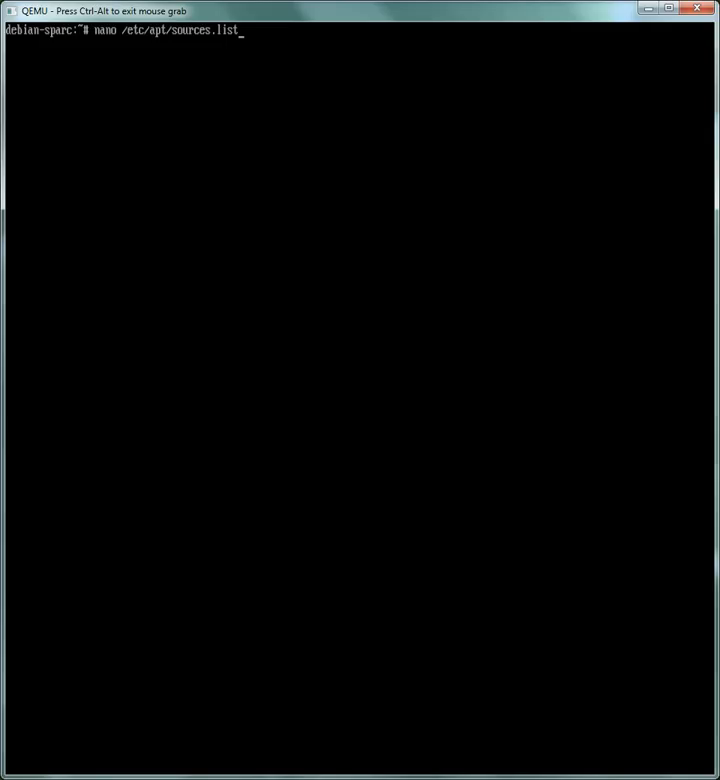
key(Return)
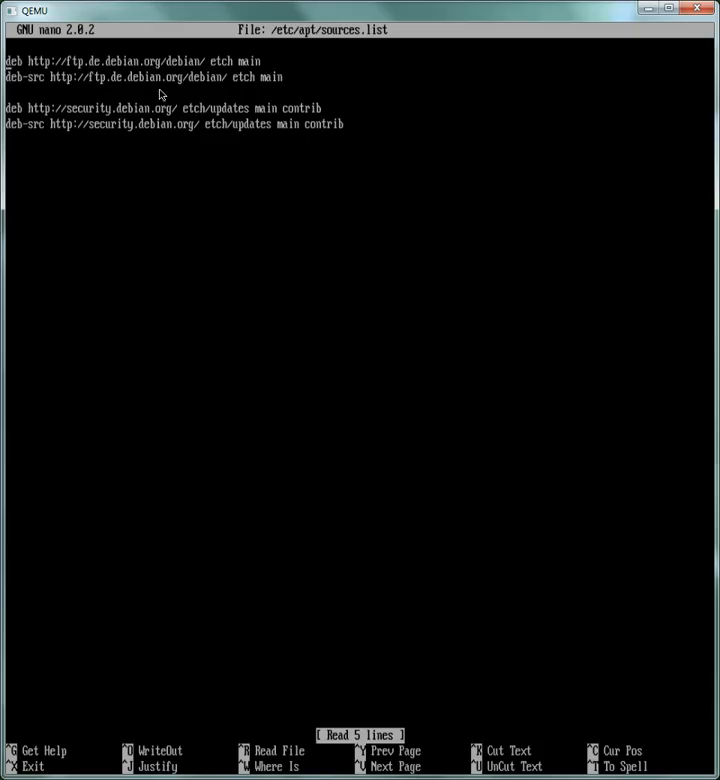
mouse_move(90, 88)
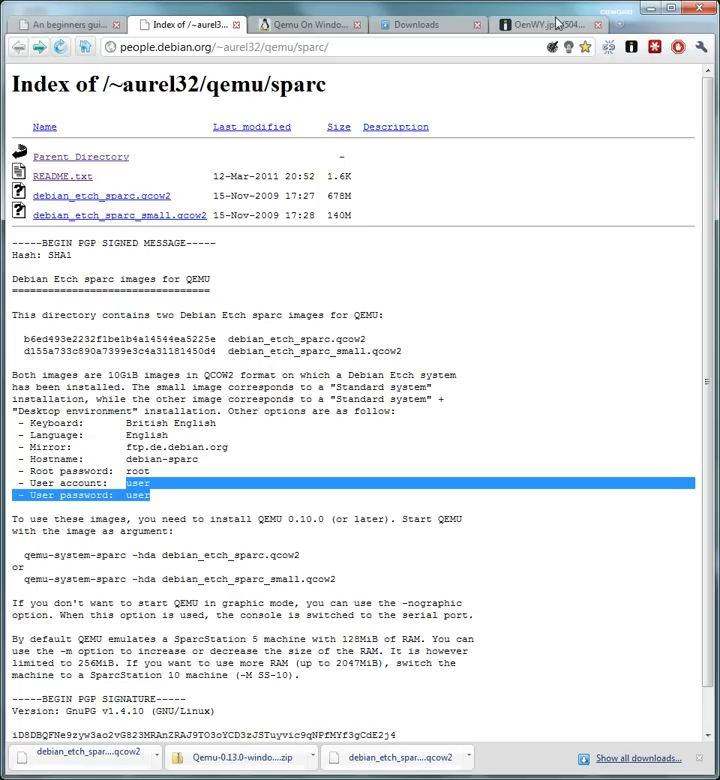
- Switch Chrome to the OenWY.jpg tab with the Toy Story Etch A Sketch picture
click(538, 24)
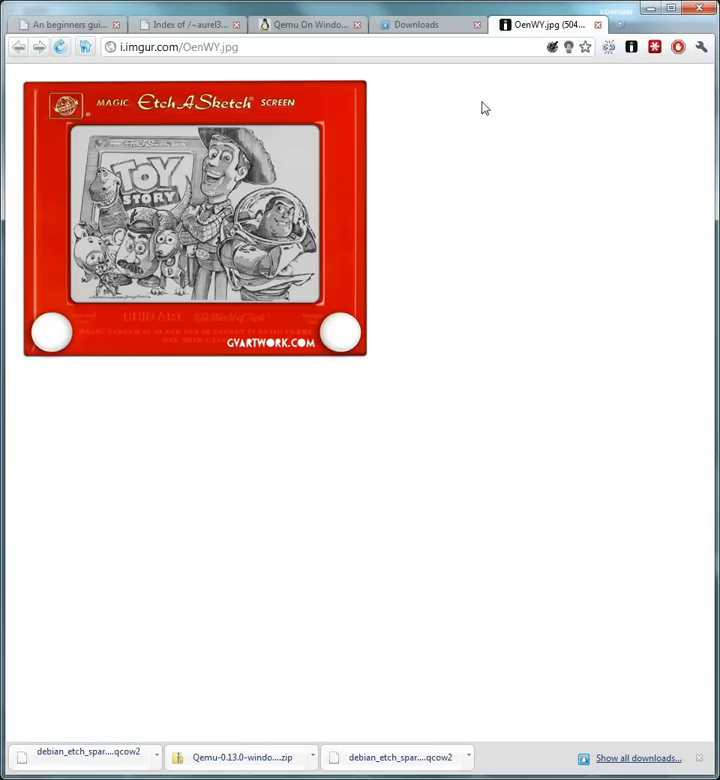
mouse_move(616, 726)
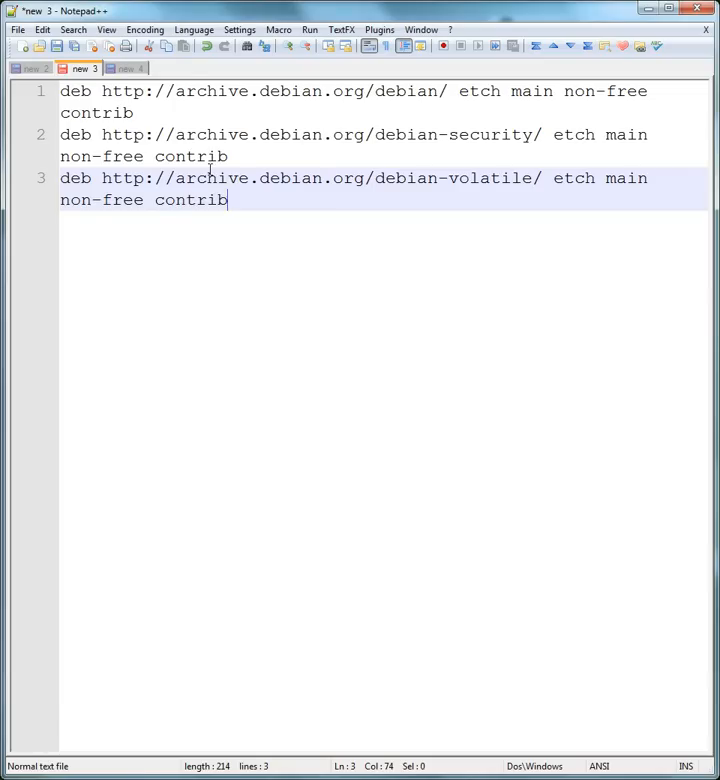
mouse_move(540, 156)
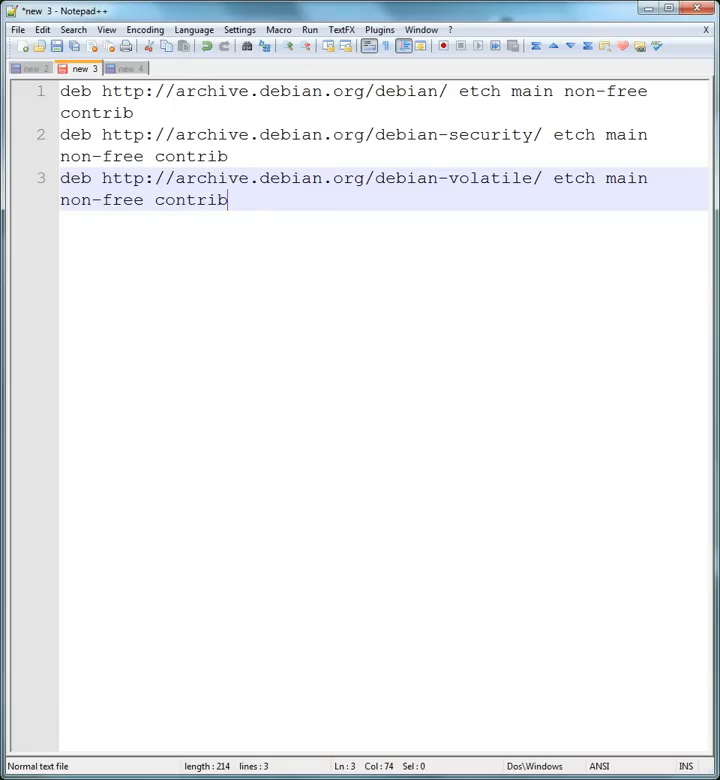
- Show the Notepad++ note holding the three archive.debian.org etch repository lines
click(228, 156)
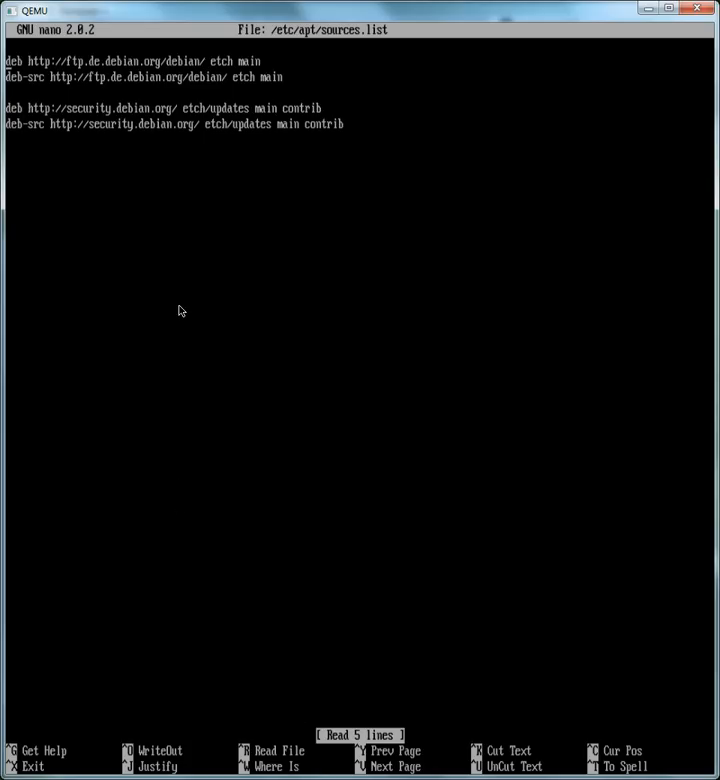
mouse_move(190, 684)
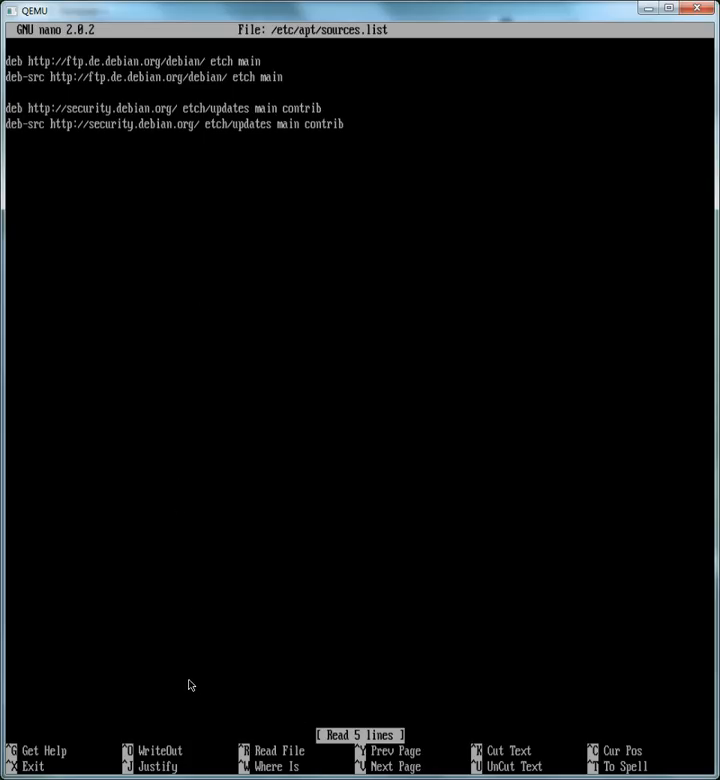
- Reopen sources.list in nano and replace the old lines with the archive.debian.org etch main non-free contrib line
key(ctrl+x)
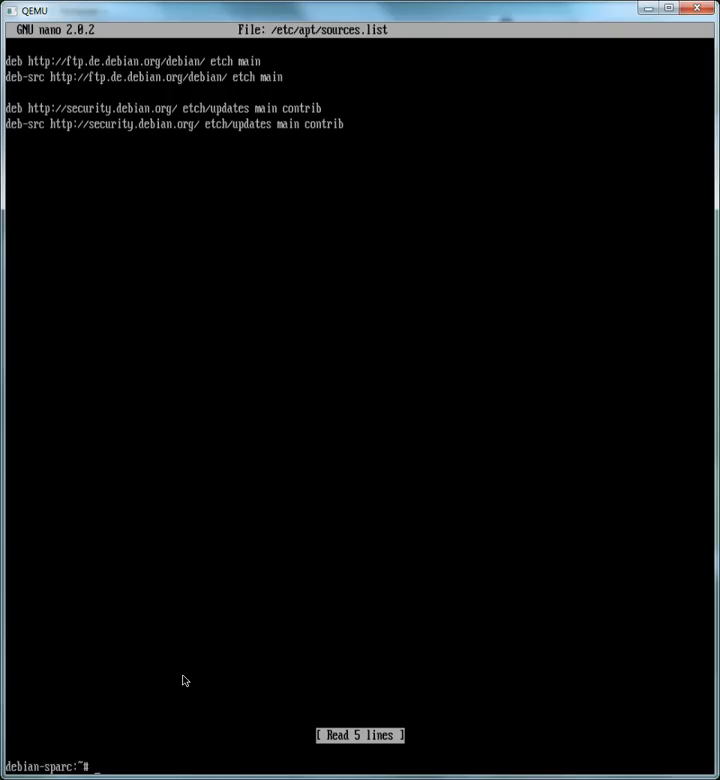
text(nano /etc/apt/sources.list)
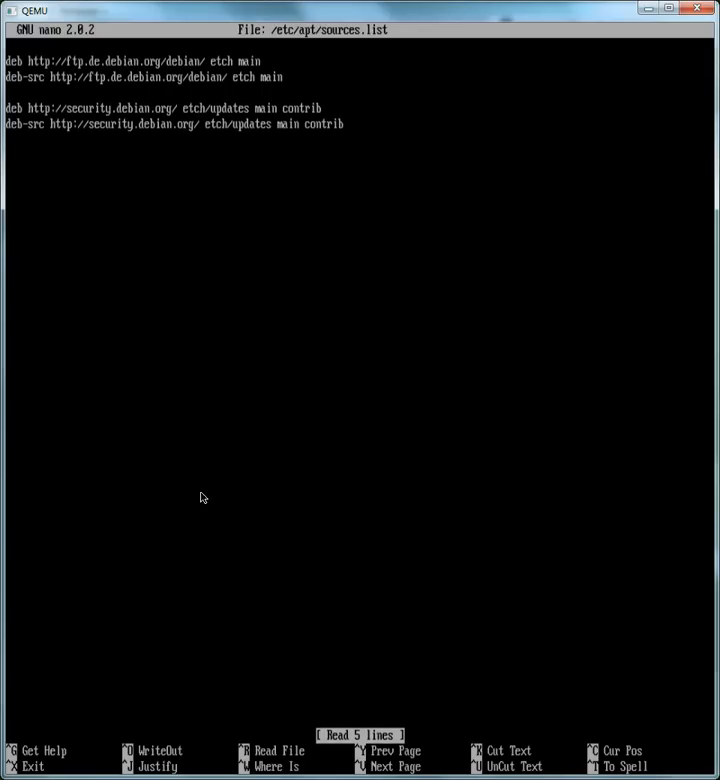
click(202, 496)
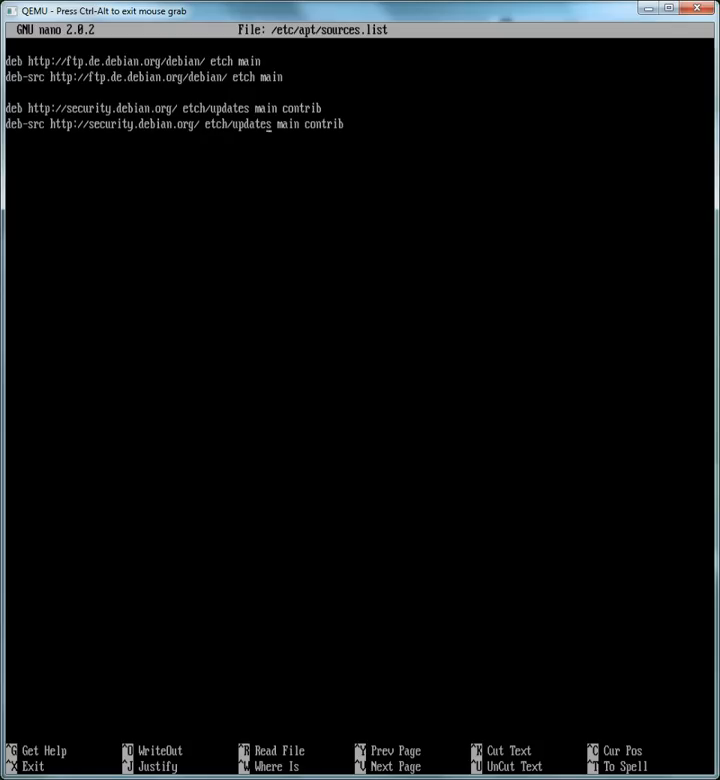
key(Enter)
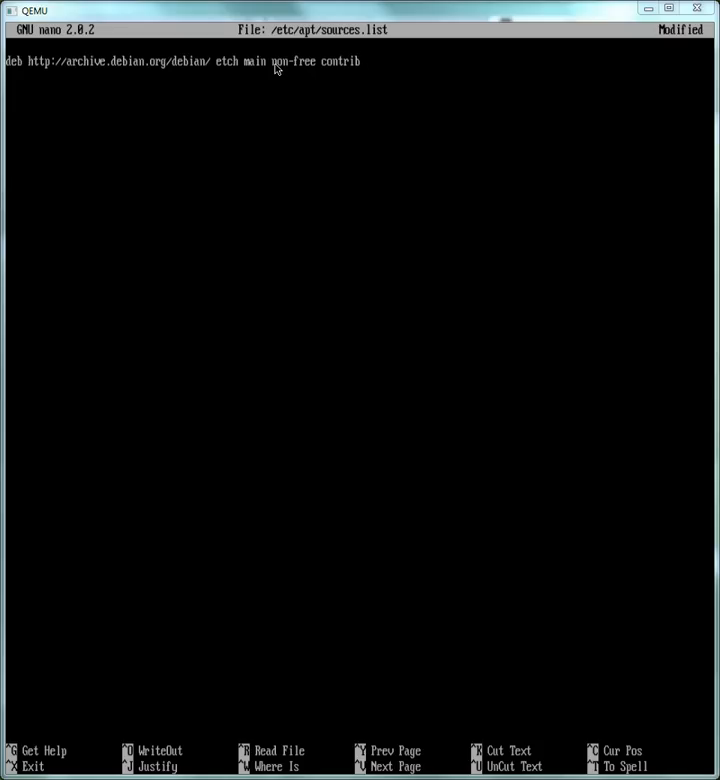
- Duplicate the archive.debian.org etch line so sources.list holds three copies
key(End)
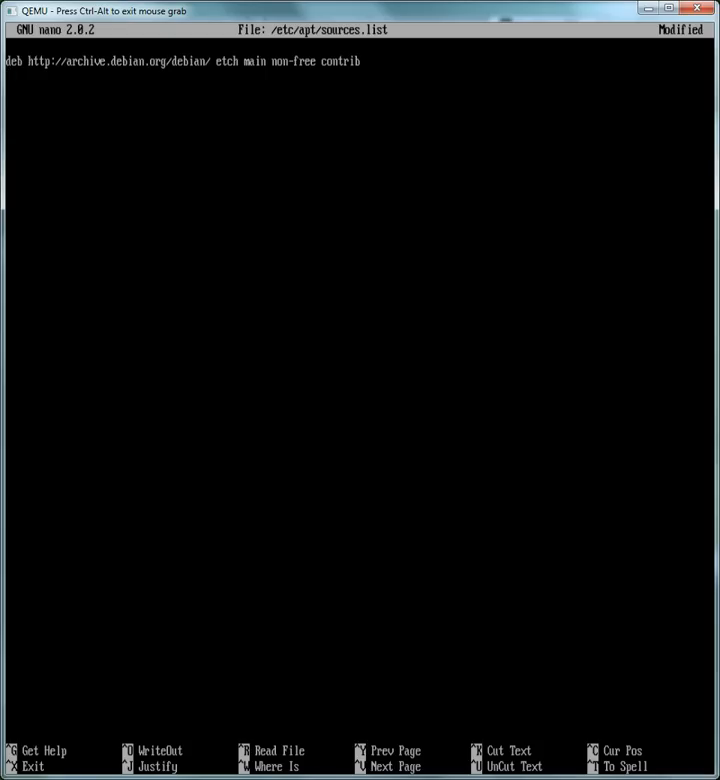
key(Enter)
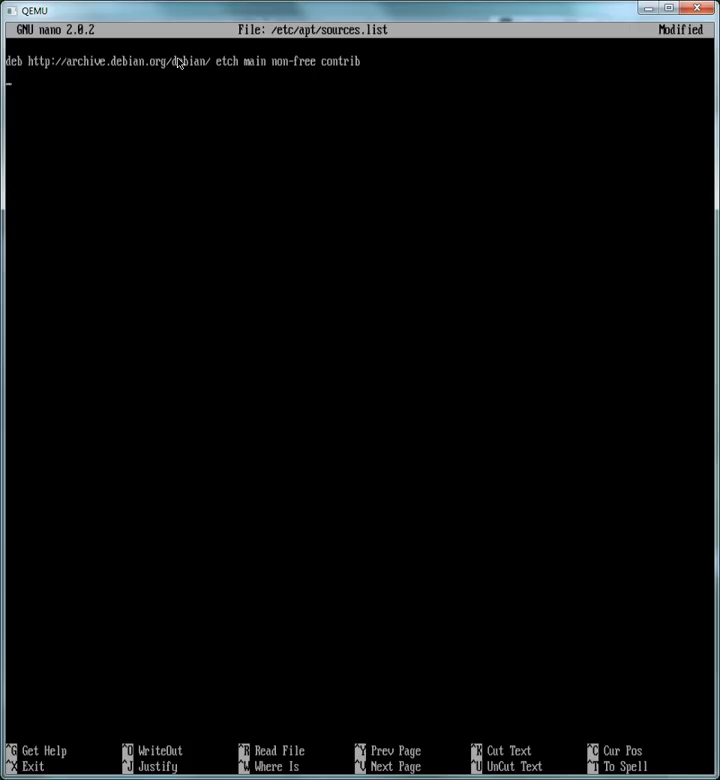
mouse_move(40, 156)
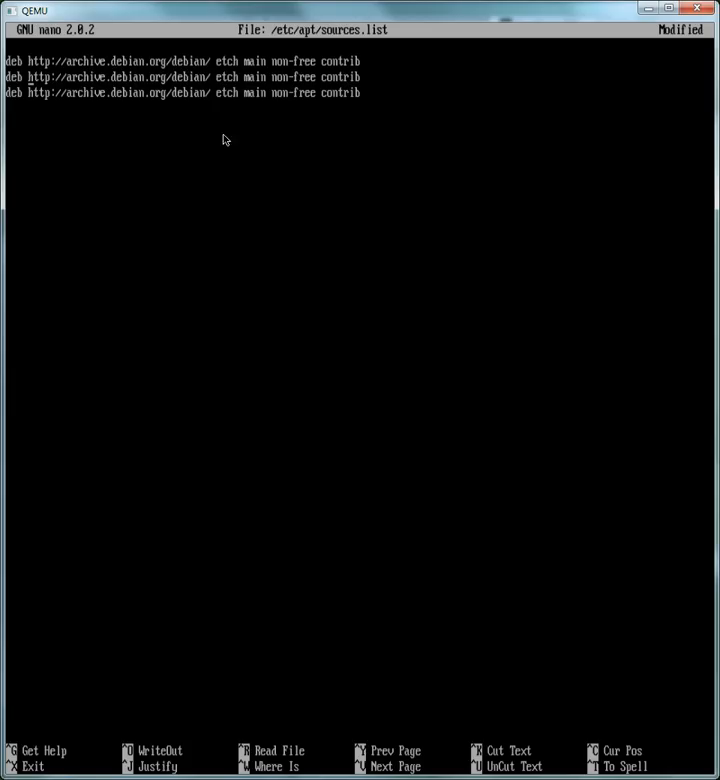
mouse_move(336, 60)
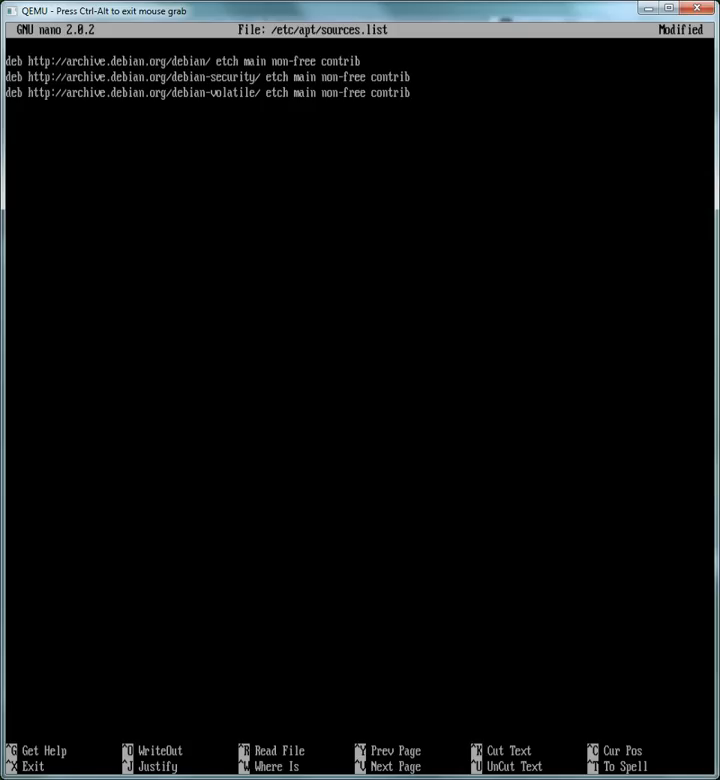
- Save sources.list with the etch, debian-security and debian-volatile lines and return to the shell
key(ctrl+x)
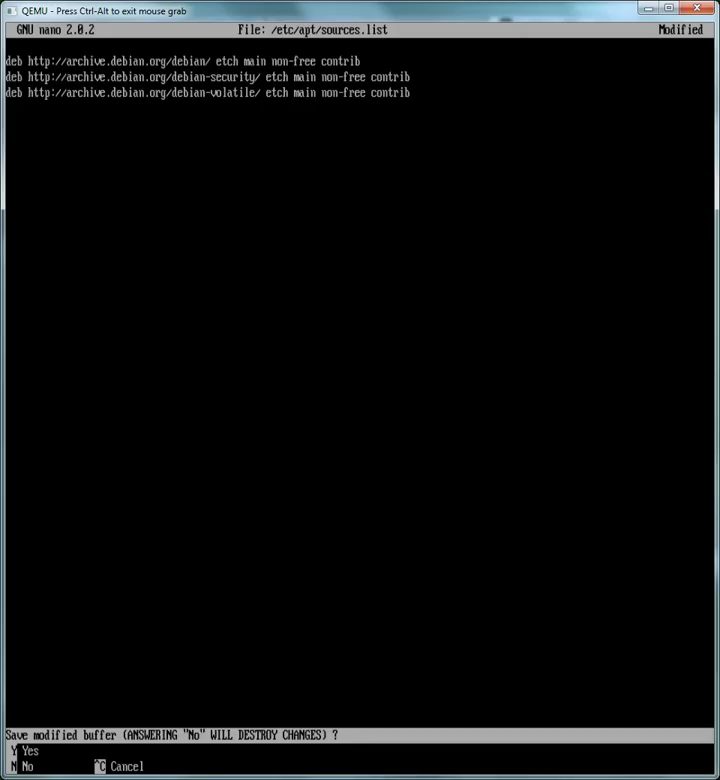
key(y)
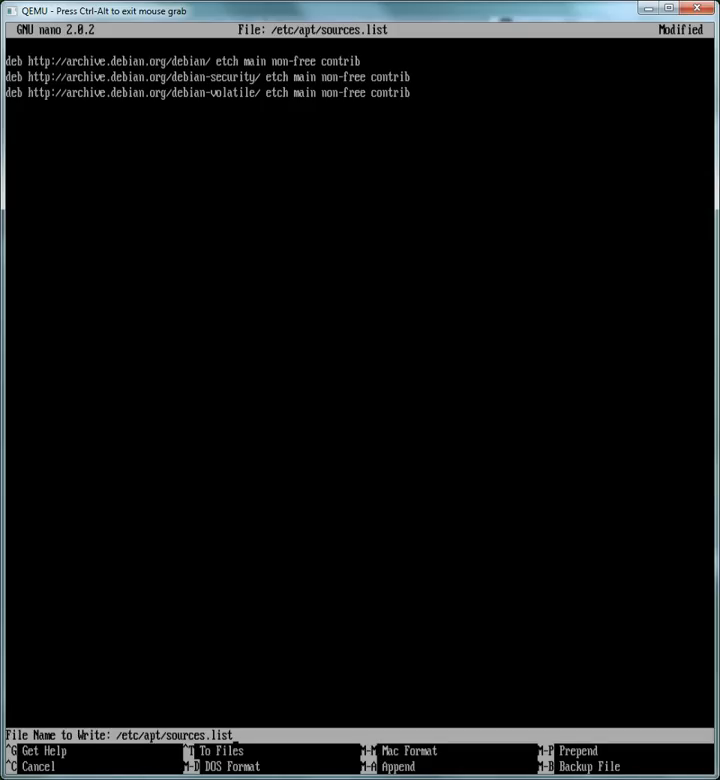
key(Enter)
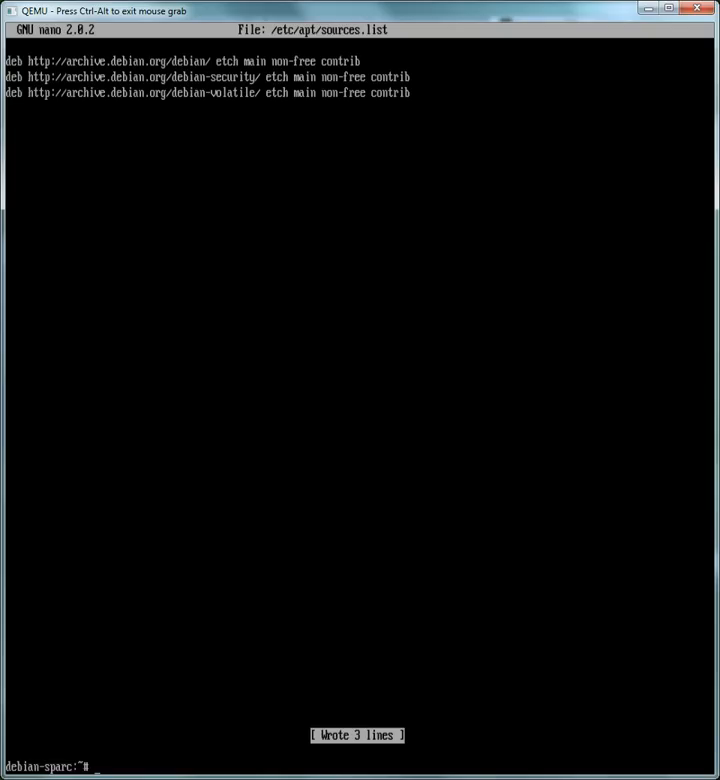
- Run apt-get update twice against the archive repositories, then return to the command notes
text(apt)
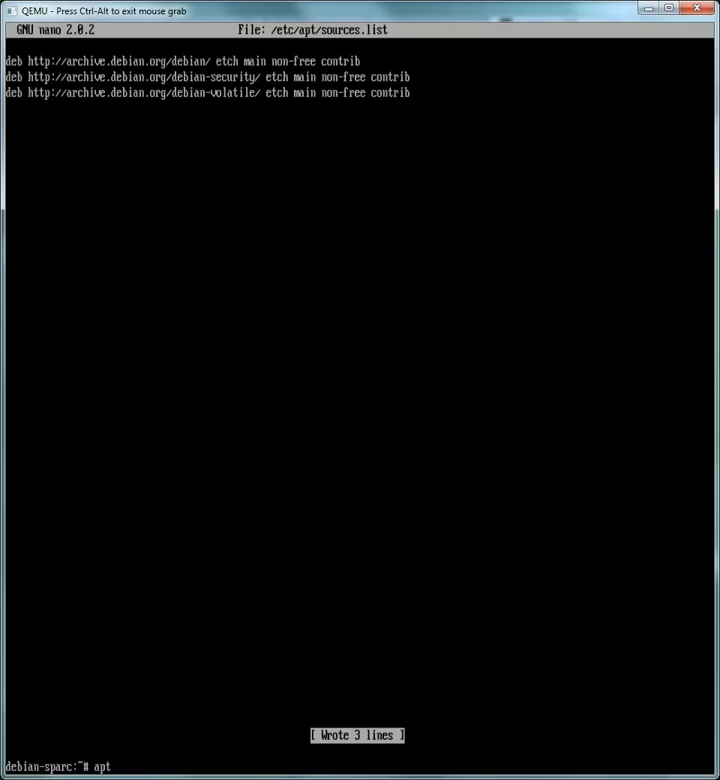
text(-get)
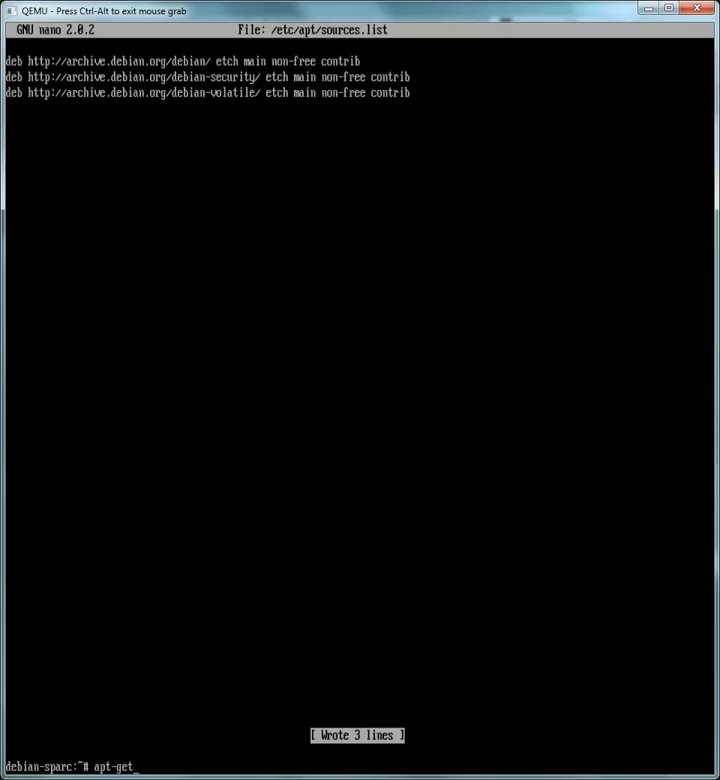
text(upda)
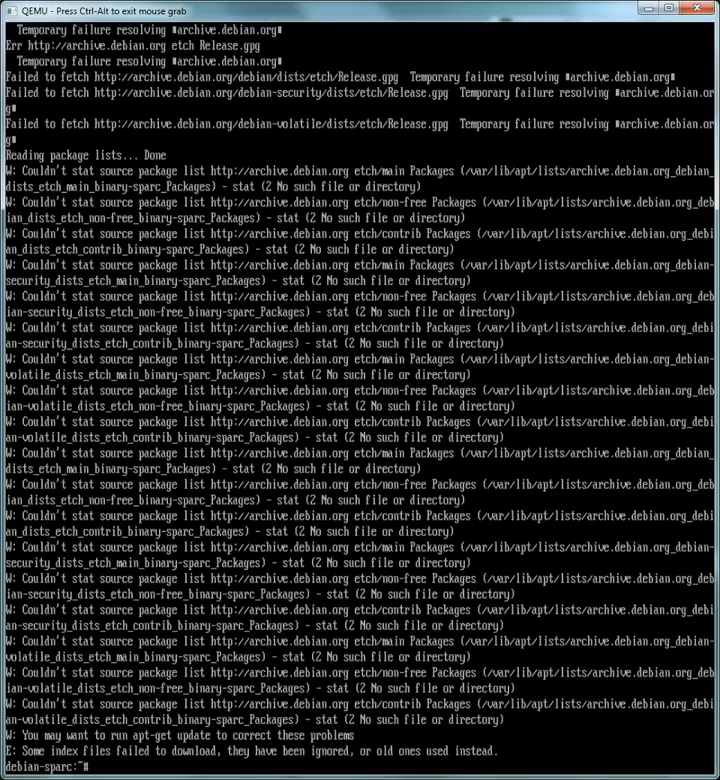
text(apt-get update)
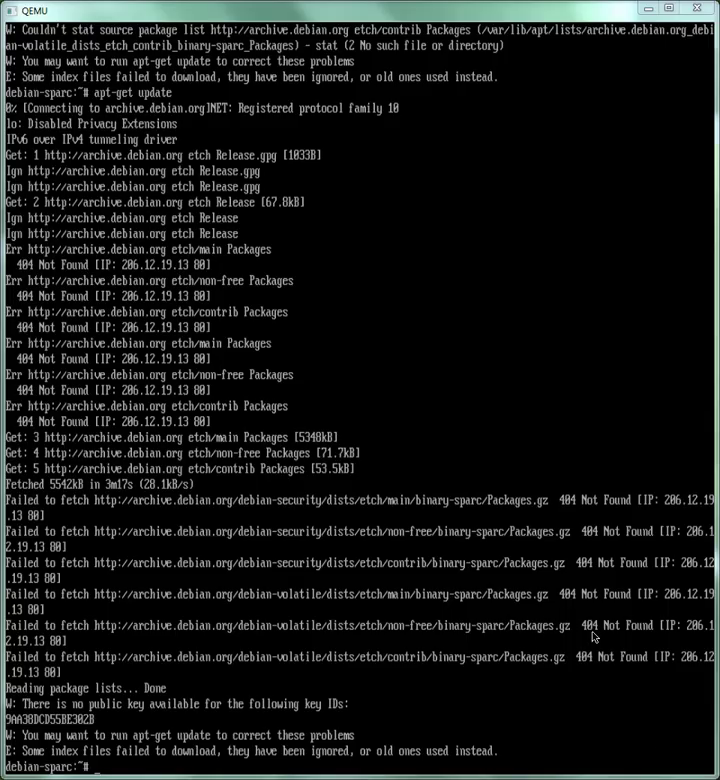
mouse_move(184, 596)
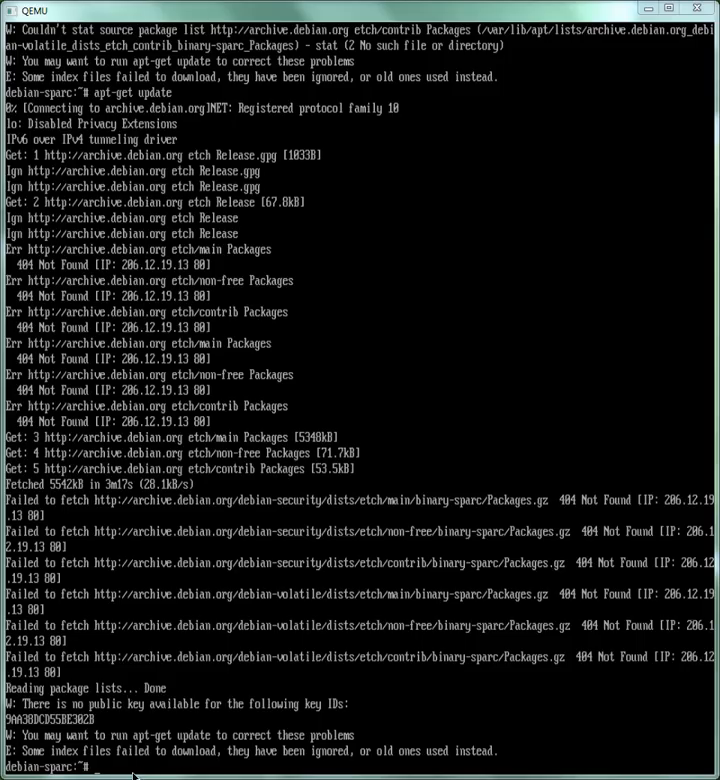
click(360, 400)
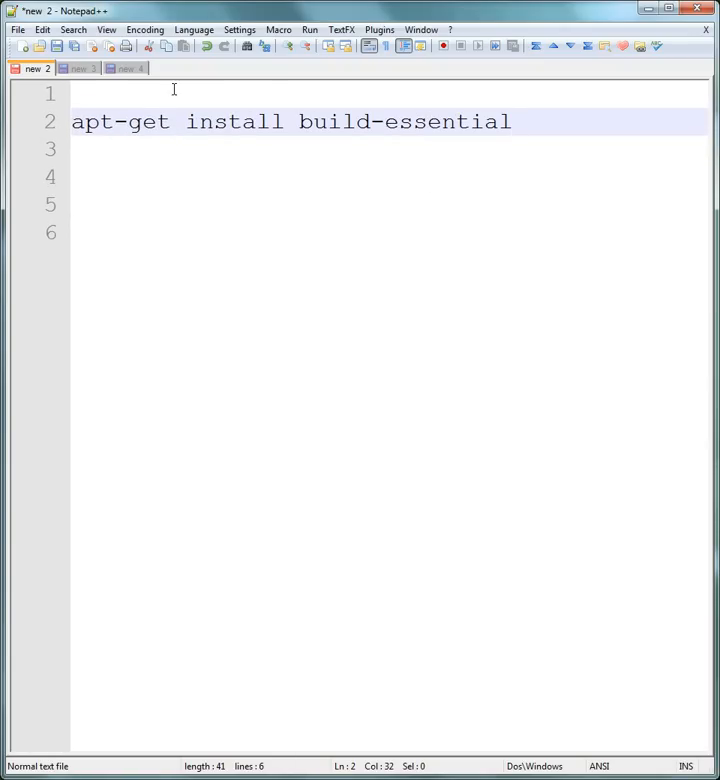
mouse_move(644, 12)
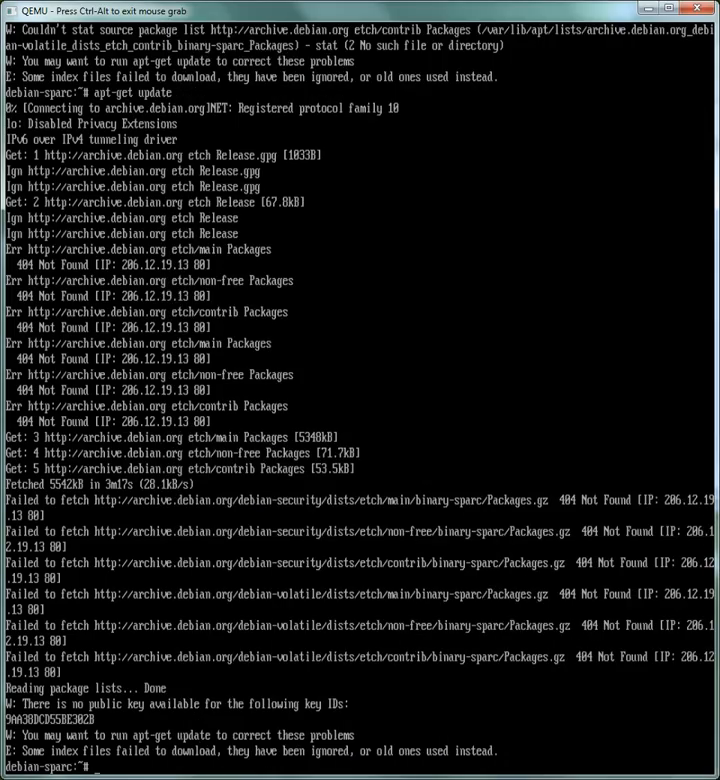
- Enter apt-get install build-essential at the guest's shell prompt
text(apt-)
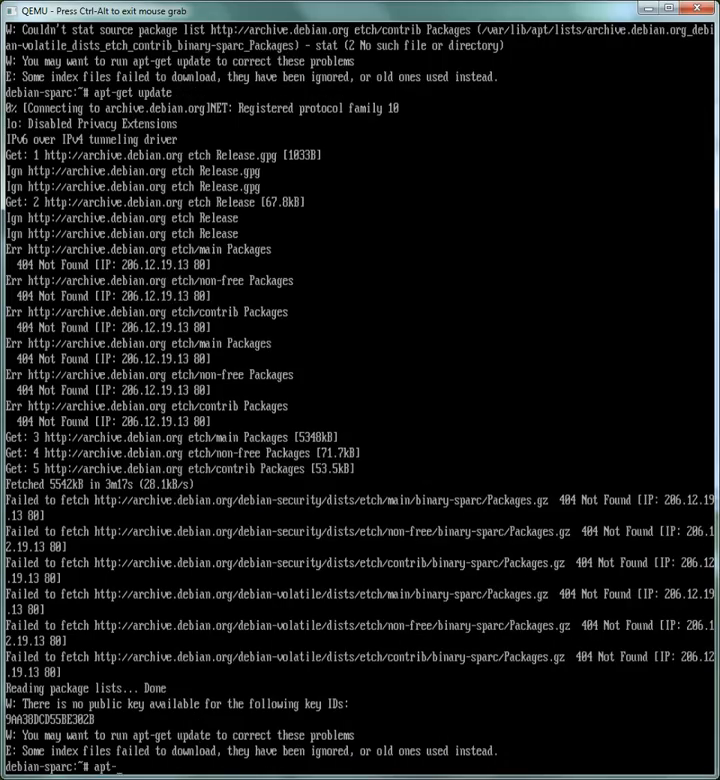
text(install)
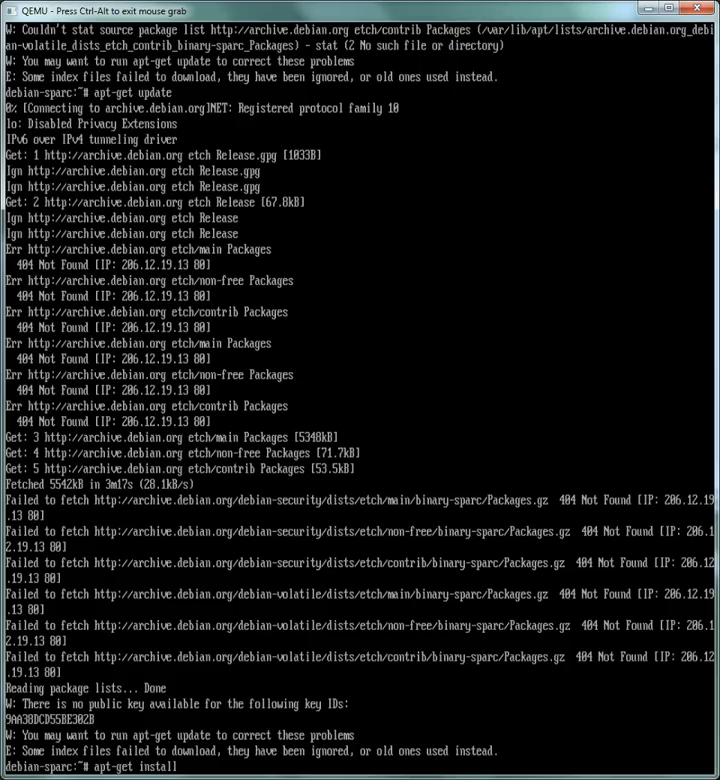
text(buil)
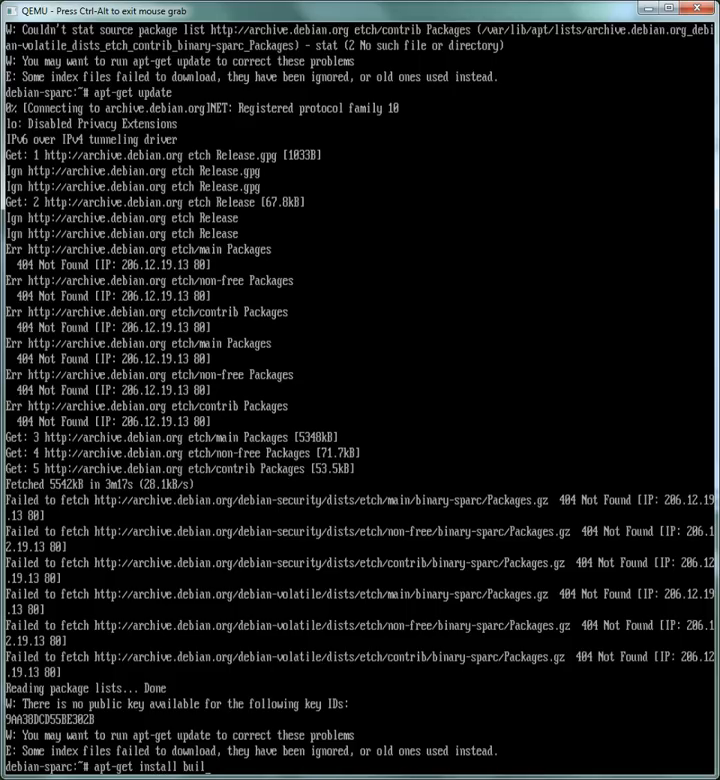
text(d-ess)
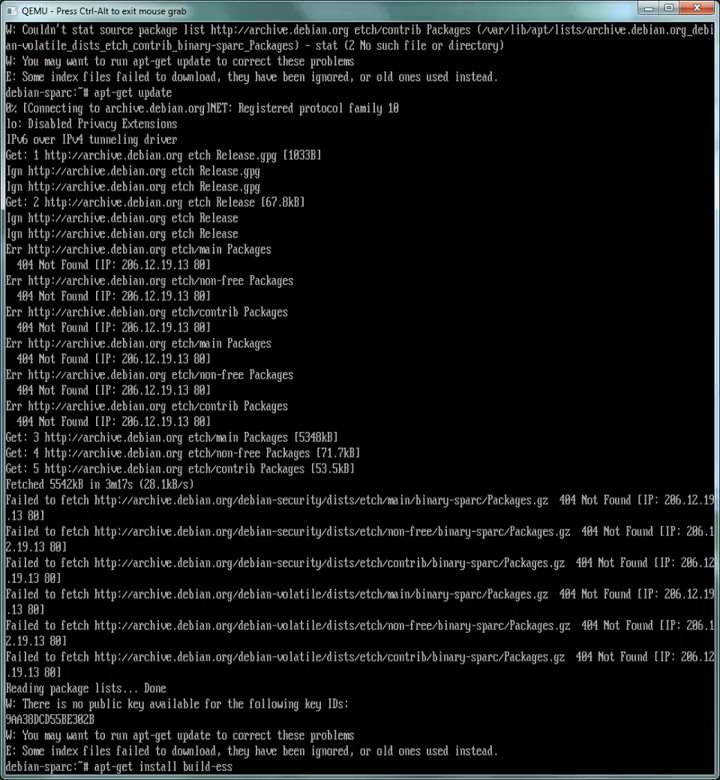
text(ential)
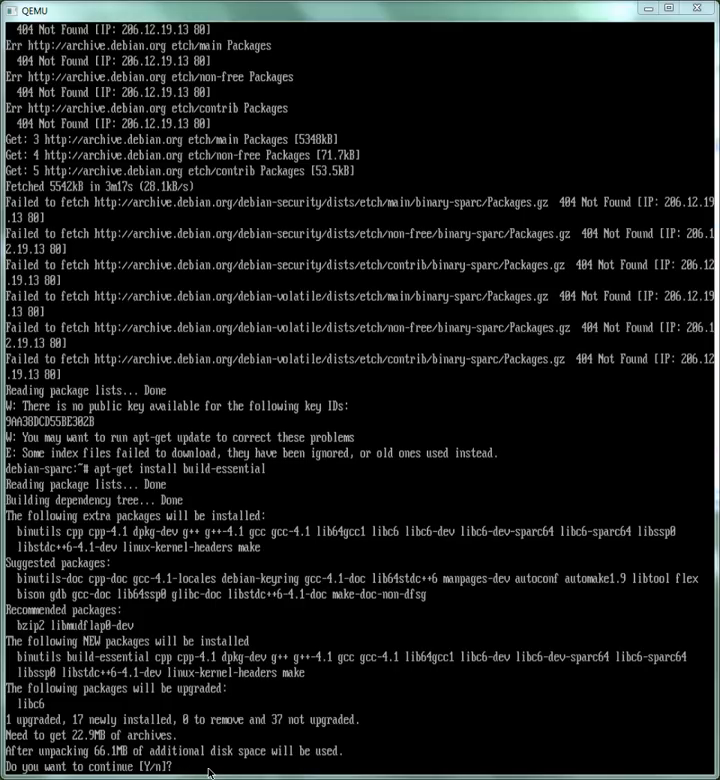
- Answer Y to continue so the build-essential package downloads begin
text(Y)
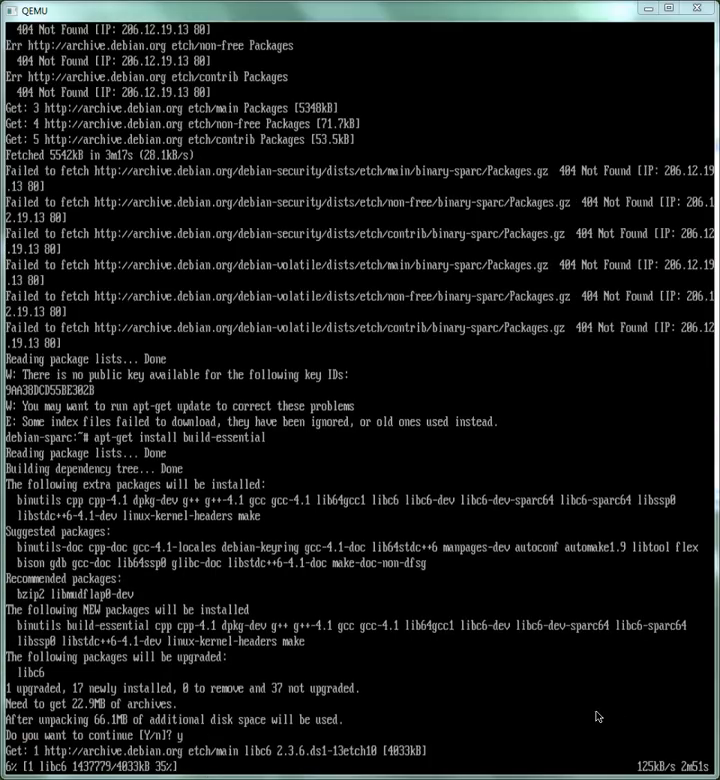